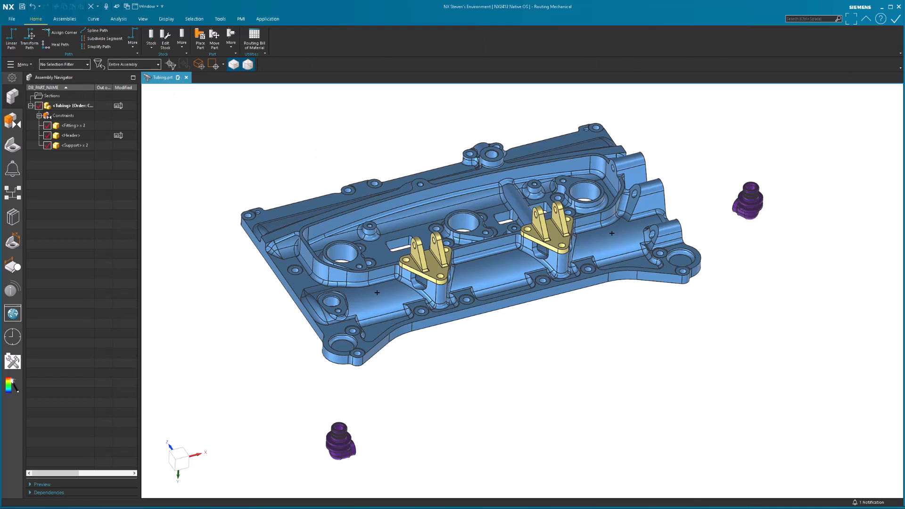
pyautogui.moveTo(342, 167)
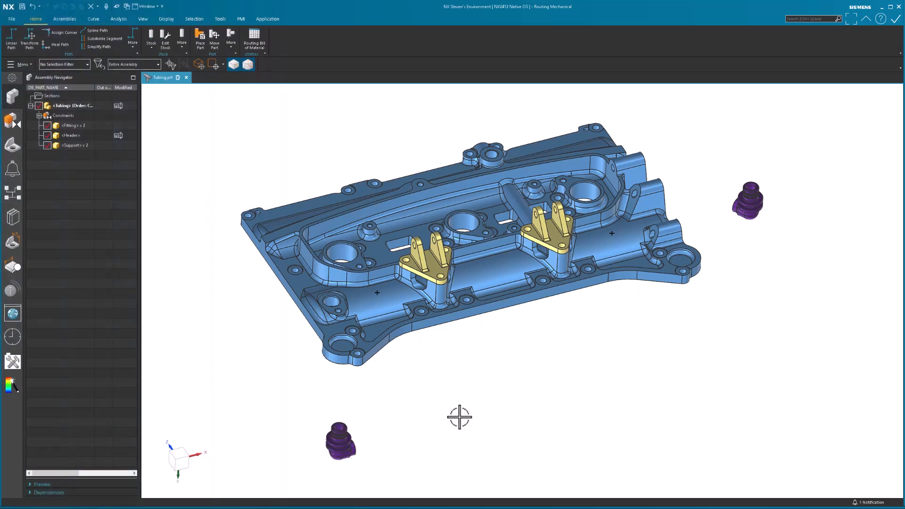
pyautogui.moveTo(127, 165)
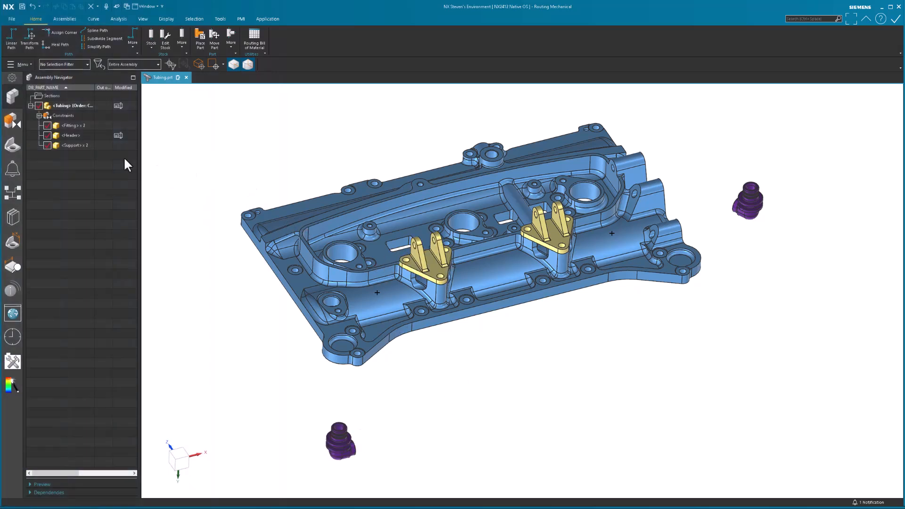
# Hide the Support bracket components in the Assembly Navigator.
pyautogui.click(49, 145)
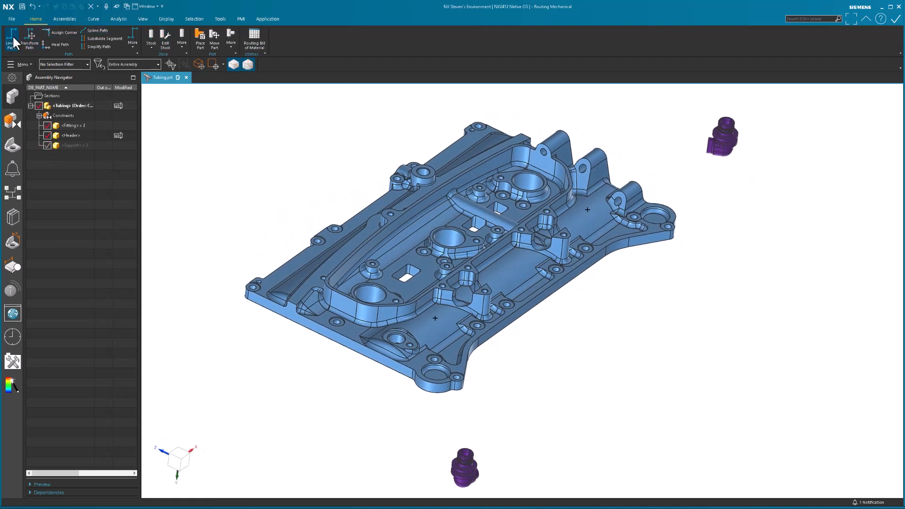
# Start a linear path at the first fitting's centre, set to Axis Parallel mode.
pyautogui.click(10, 41)
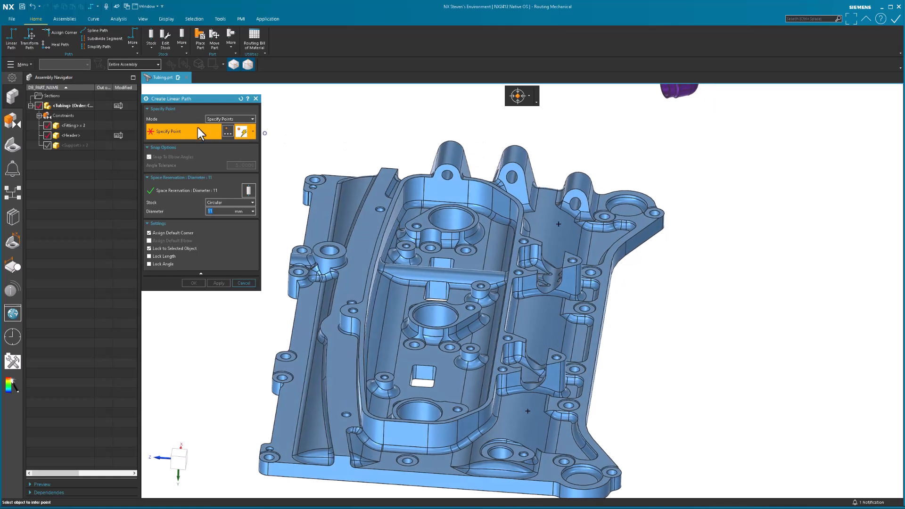
pyautogui.click(518, 95)
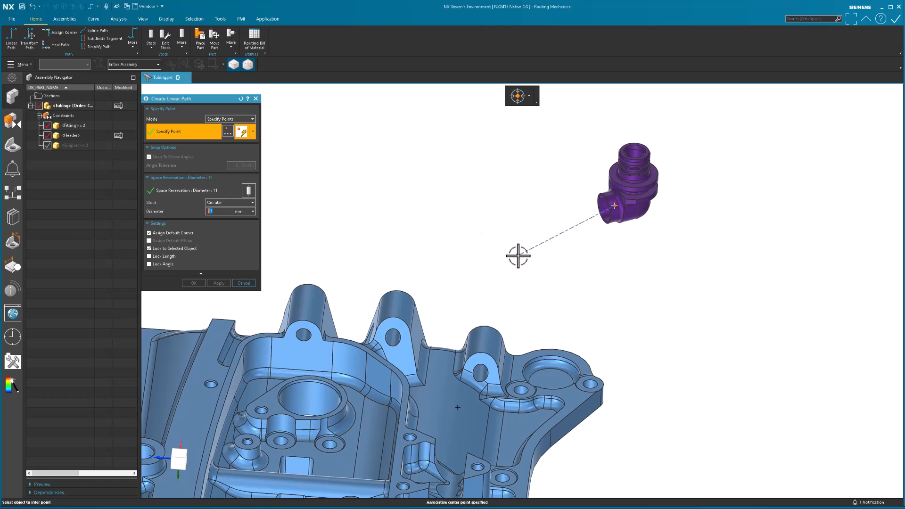
pyautogui.moveTo(270, 116)
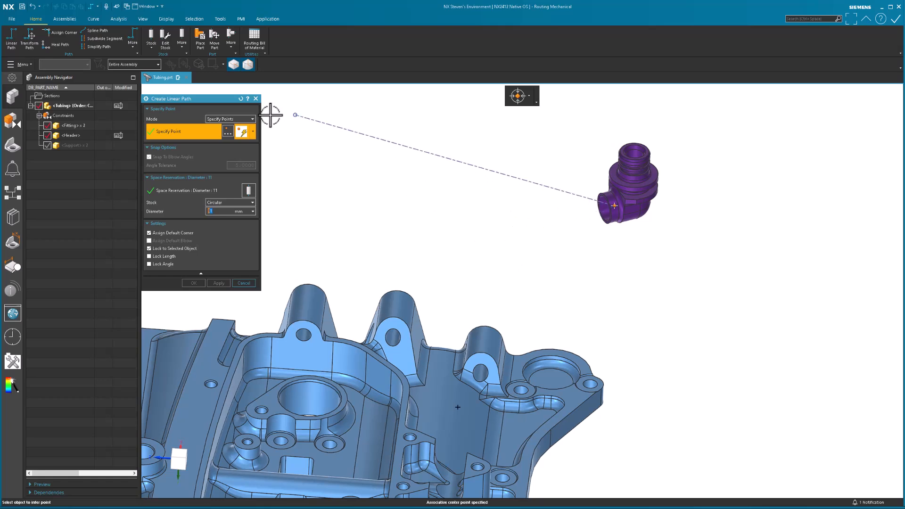
pyautogui.click(252, 119)
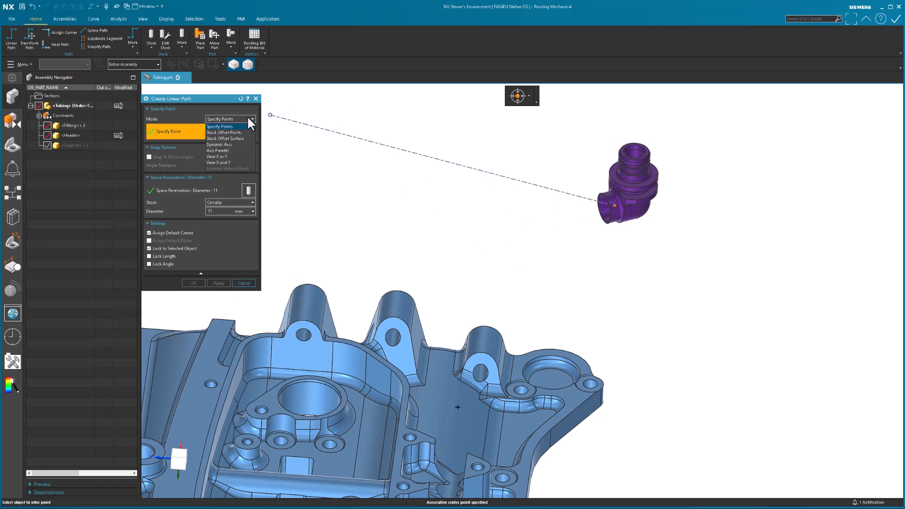
pyautogui.moveTo(228, 151)
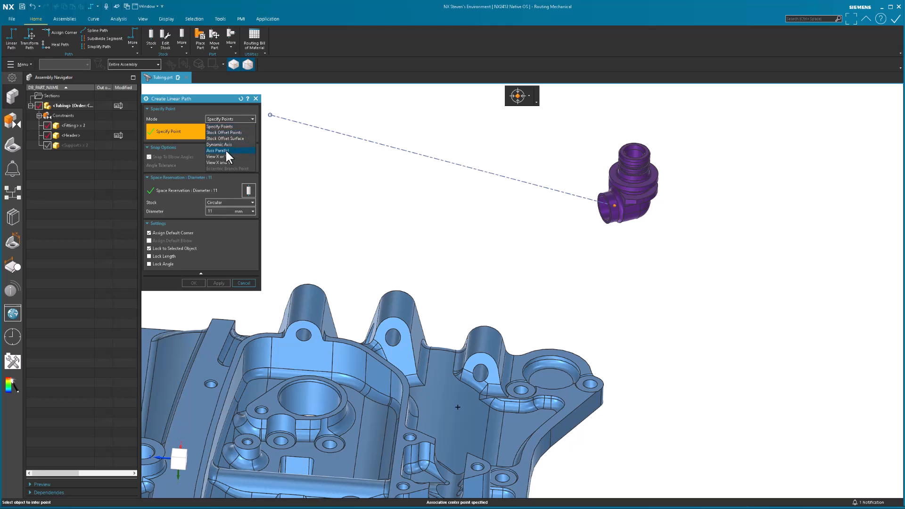
pyautogui.click(225, 151)
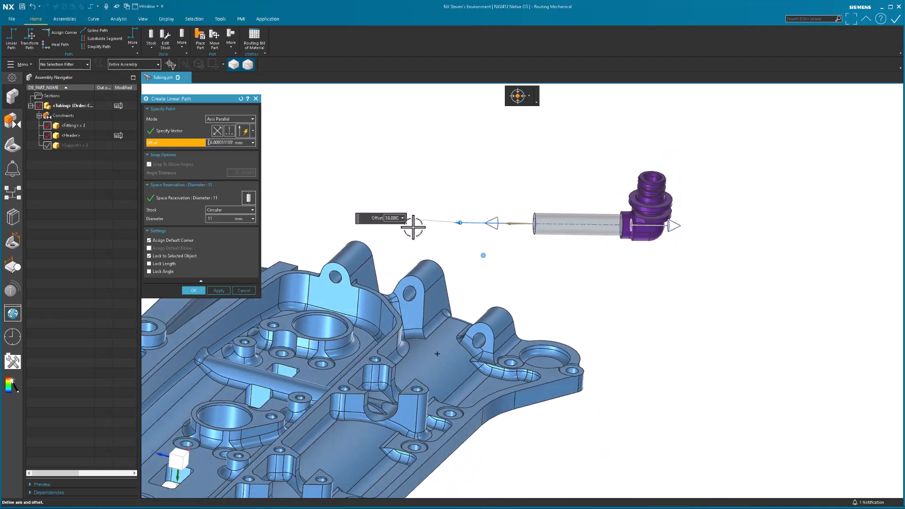
# Accept the straight run, then add route points at two locations along the housing.
pyautogui.click(252, 119)
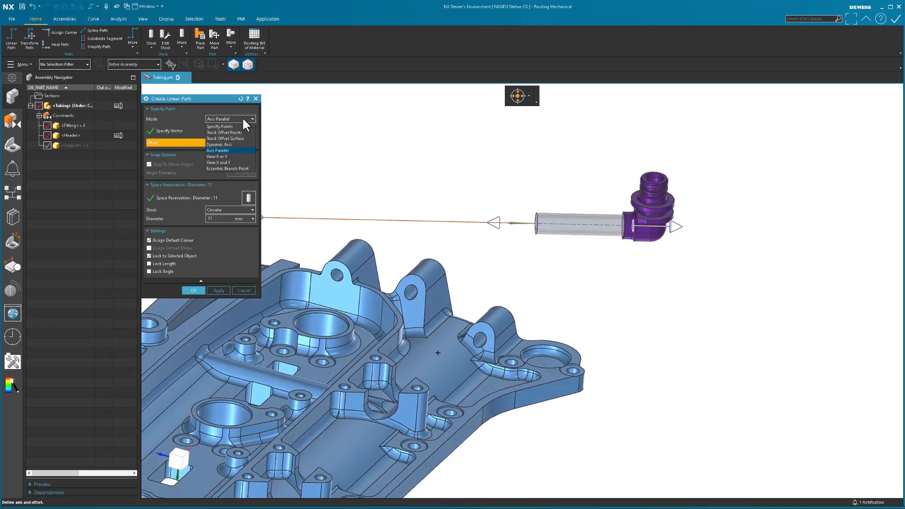
pyautogui.click(220, 126)
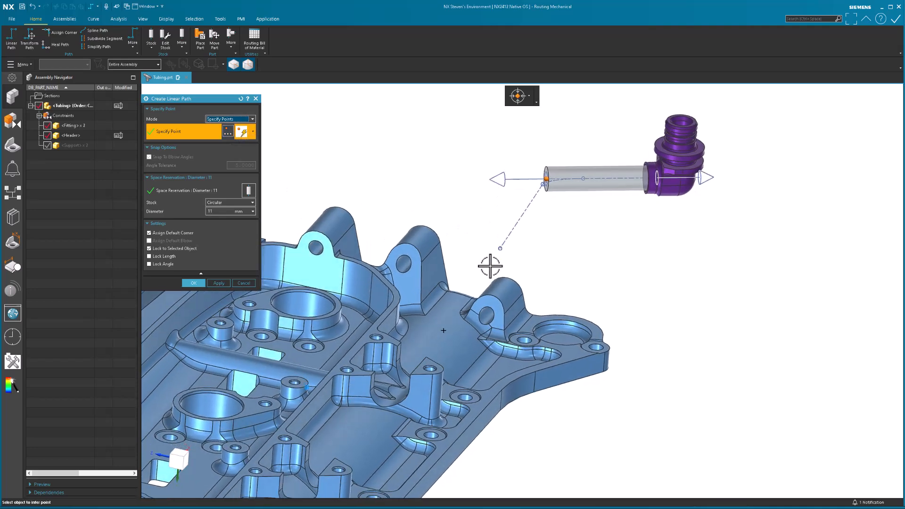
pyautogui.moveTo(454, 306)
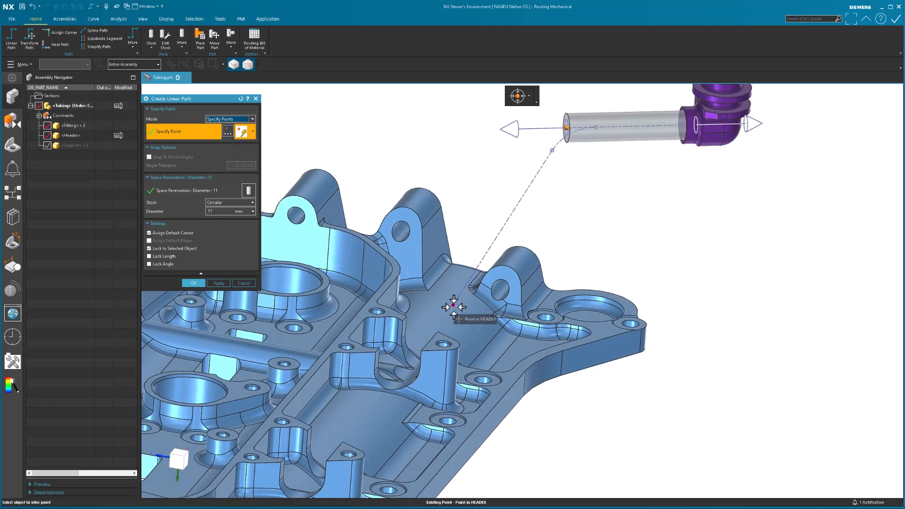
pyautogui.click(455, 306)
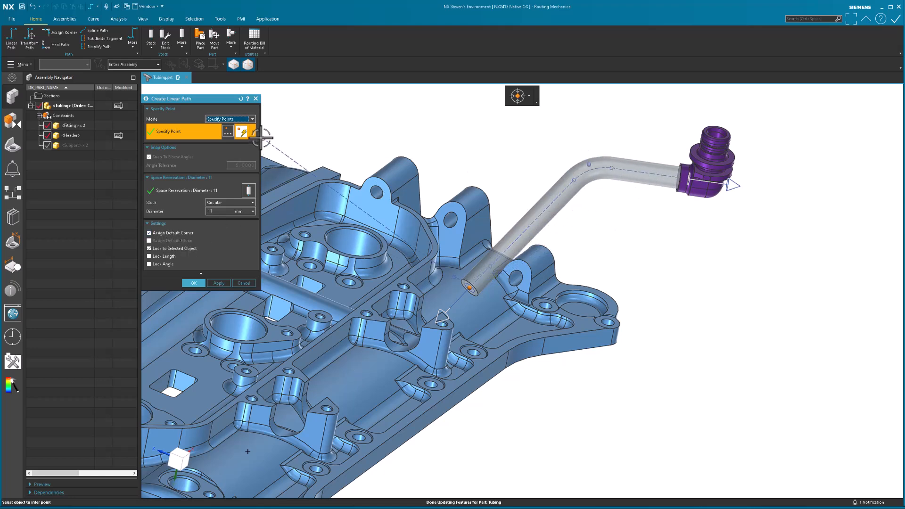
pyautogui.moveTo(60, 32)
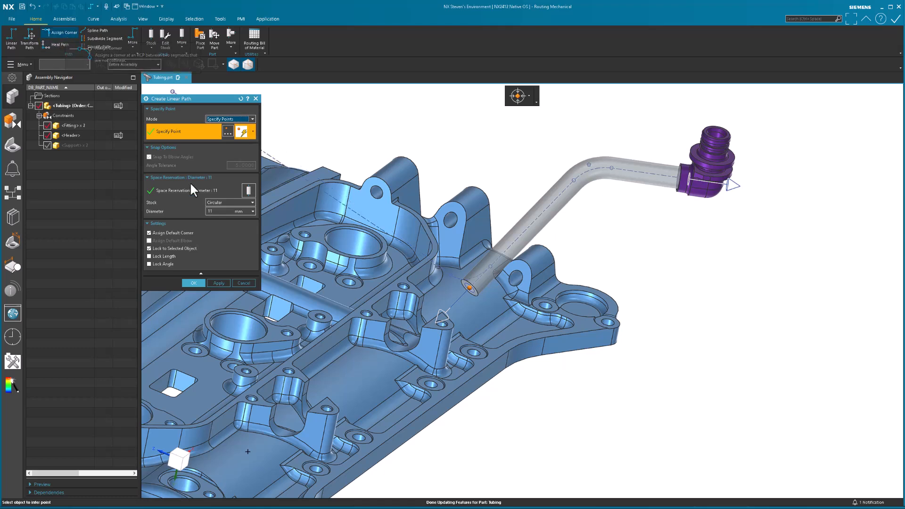
pyautogui.moveTo(245, 269)
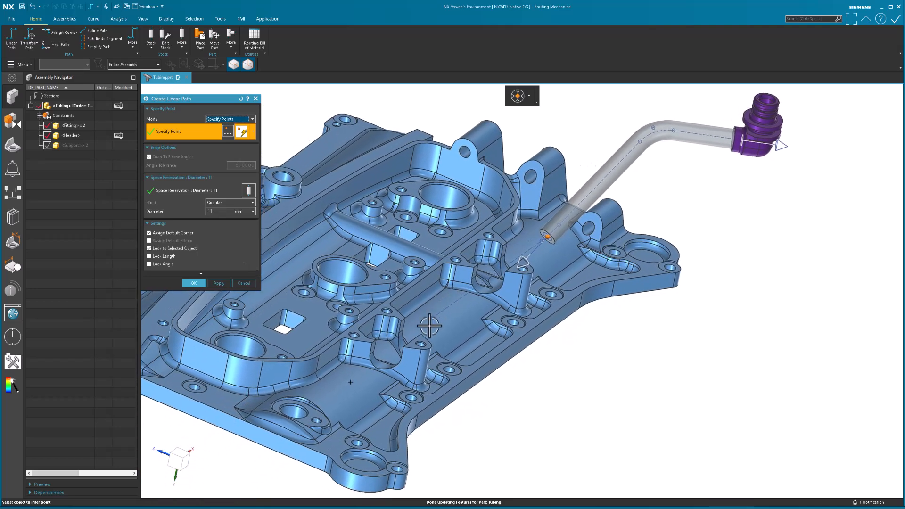
pyautogui.moveTo(350, 383)
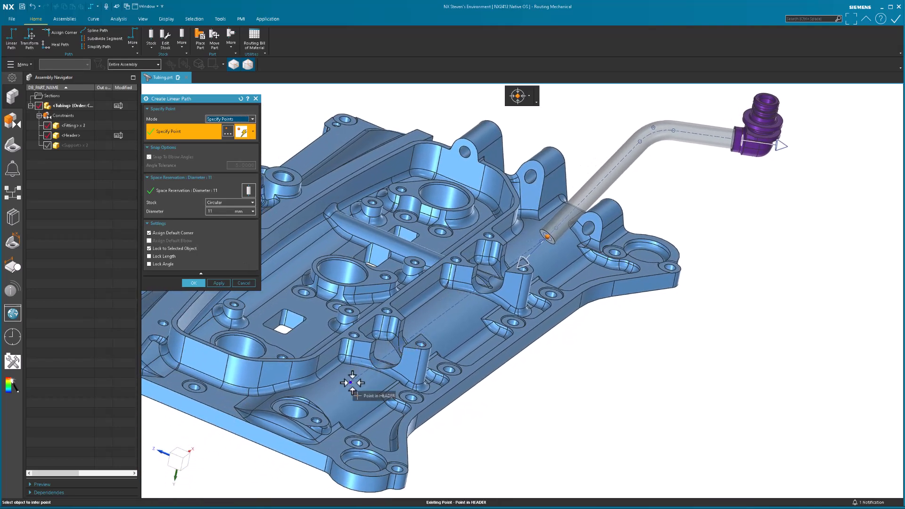
pyautogui.click(350, 382)
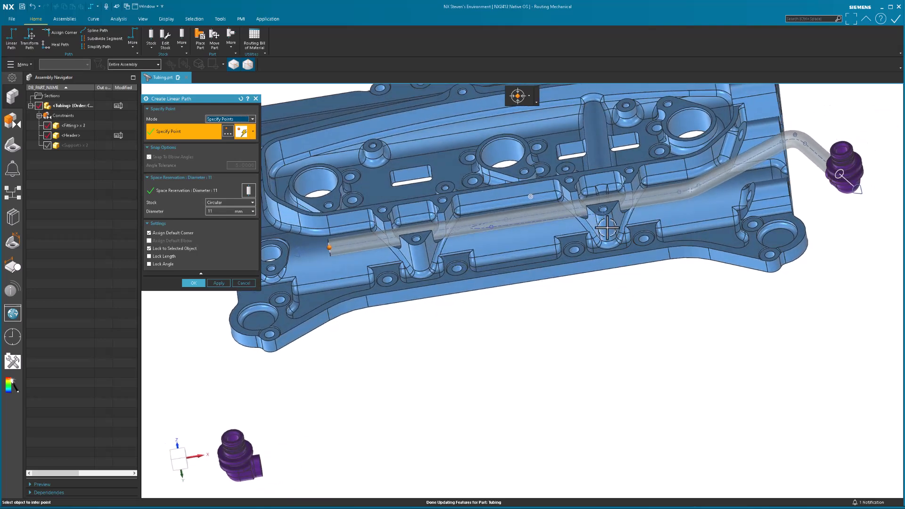
pyautogui.moveTo(498, 306)
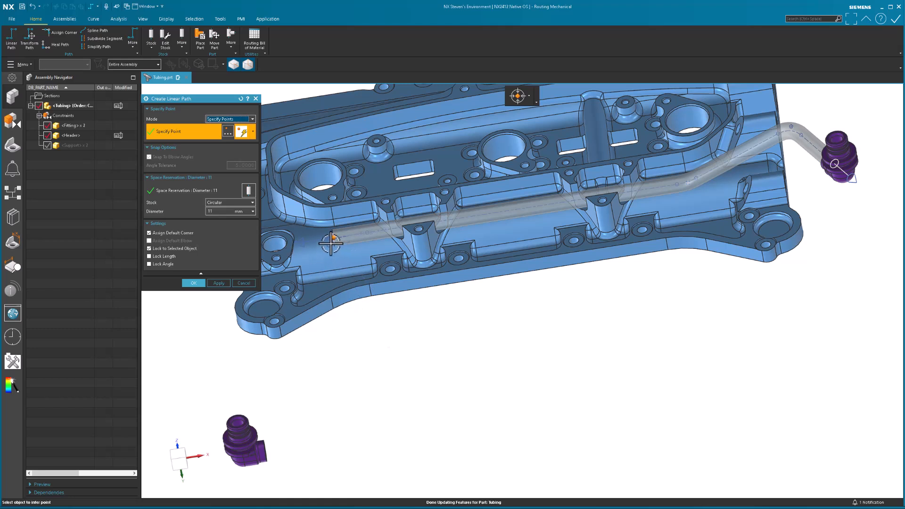
pyautogui.moveTo(362, 351)
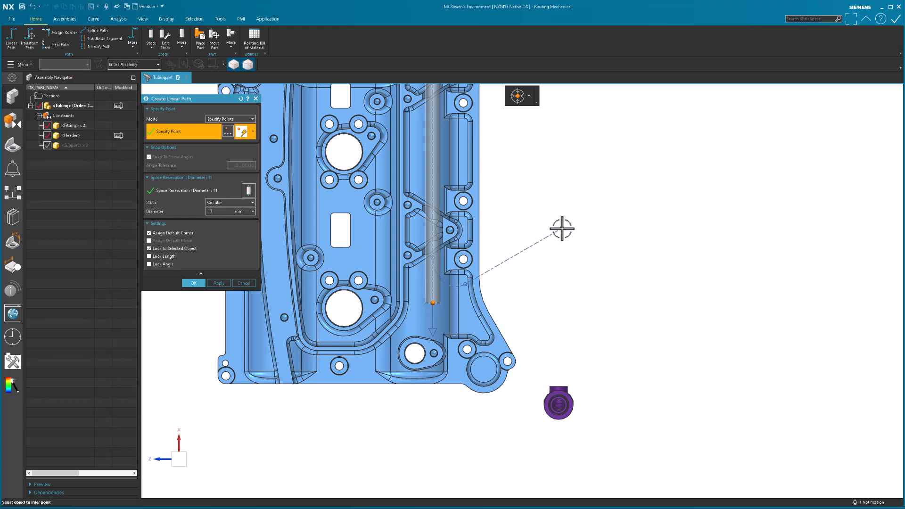
# Add an axis-parallel offset toward the second fitting, then return to Specify Points.
pyautogui.click(252, 118)
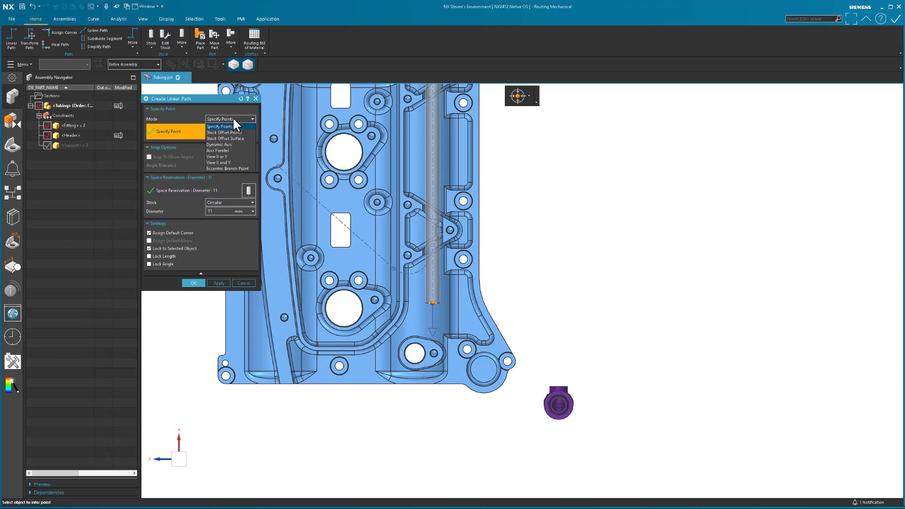
pyautogui.moveTo(227, 151)
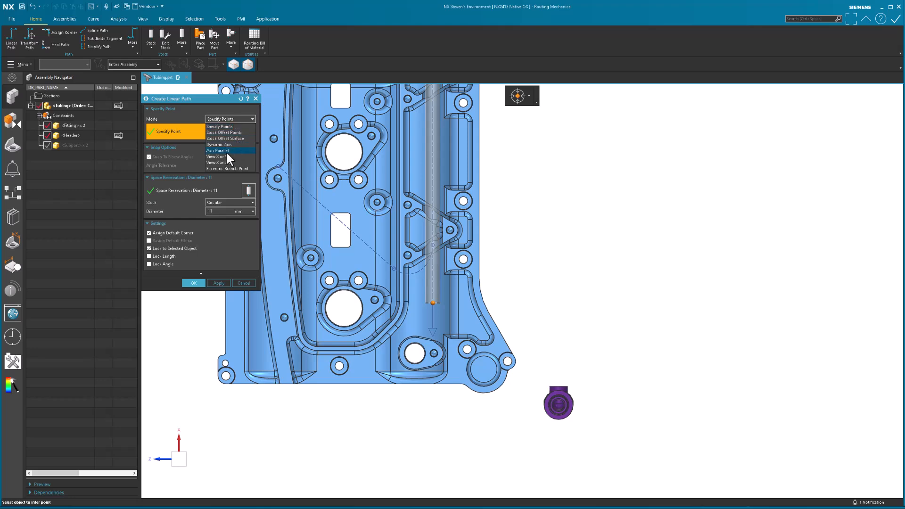
pyautogui.click(218, 151)
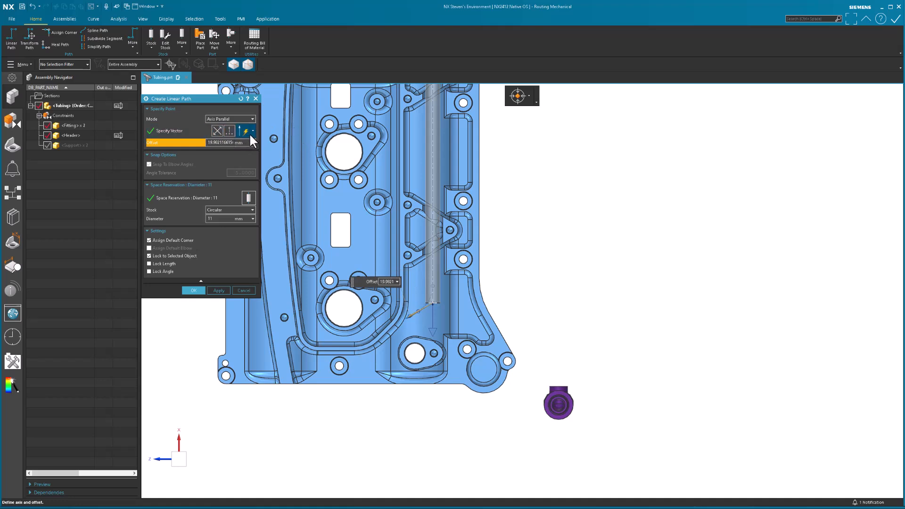
pyautogui.click(253, 143)
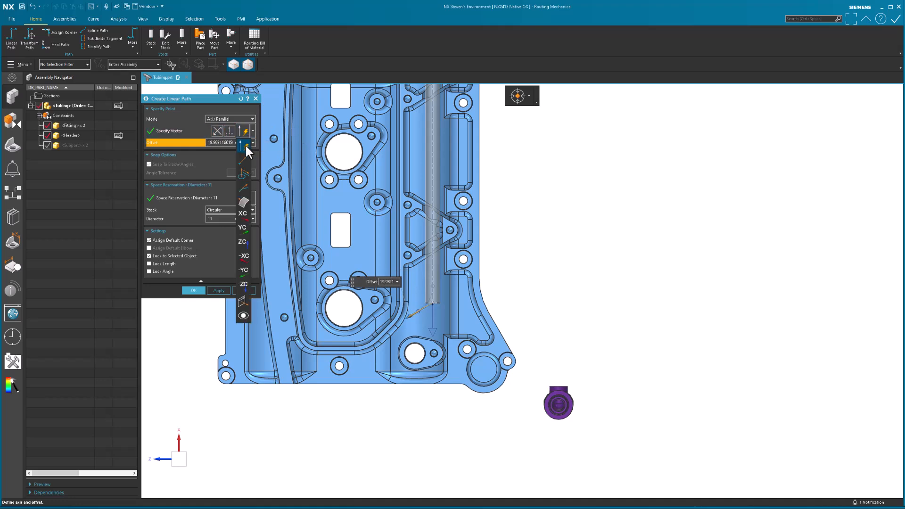
pyautogui.click(248, 143)
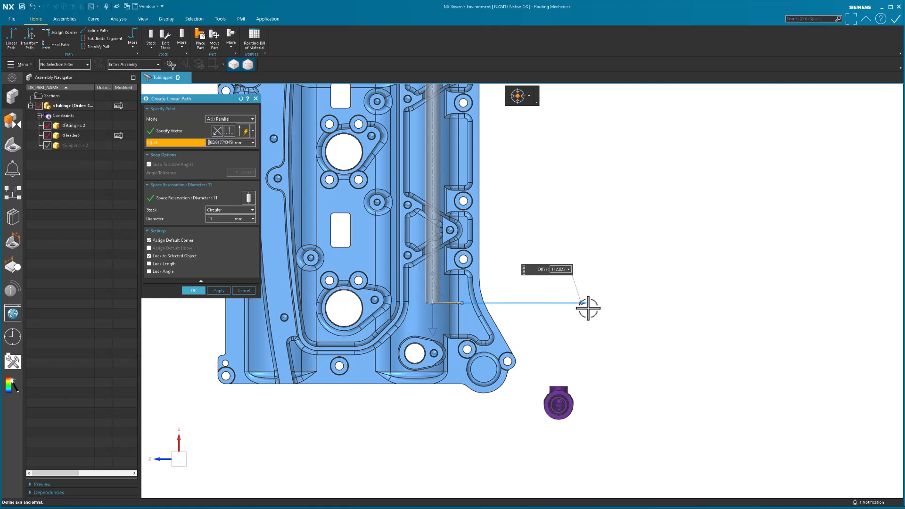
pyautogui.moveTo(515, 307)
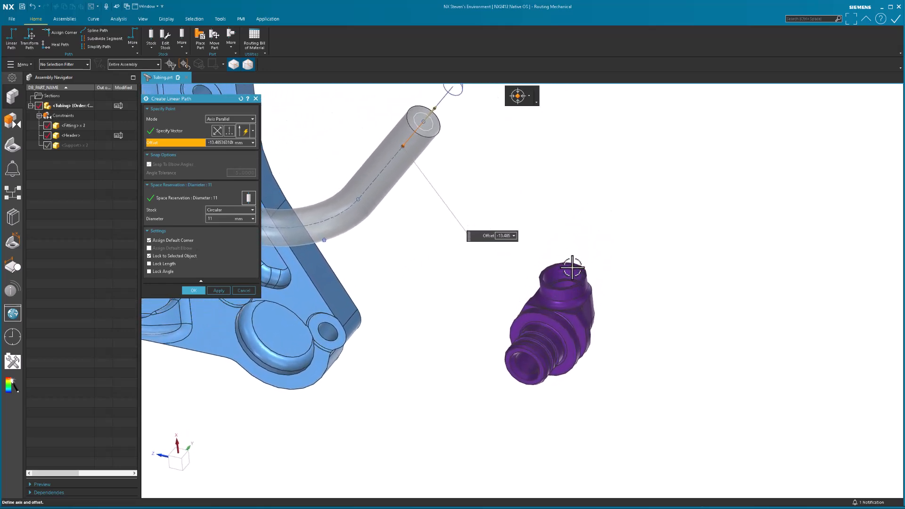
pyautogui.click(253, 119)
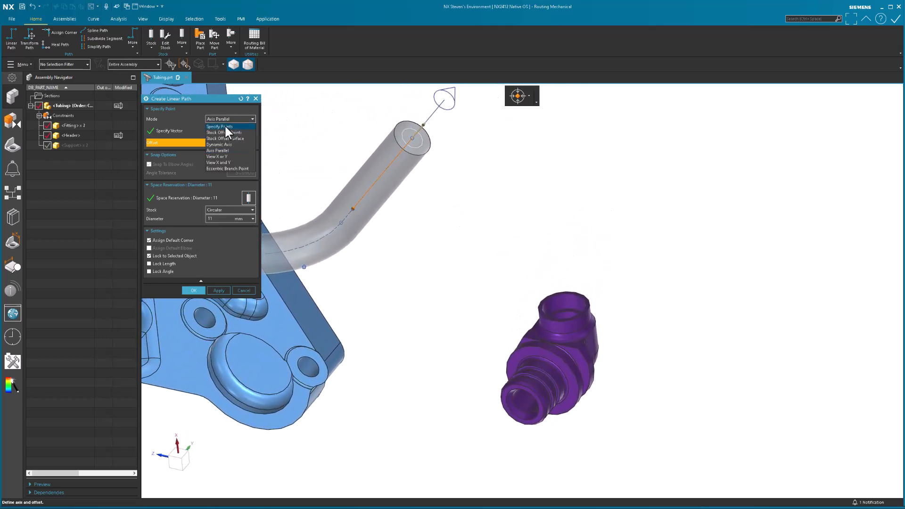
pyautogui.click(219, 127)
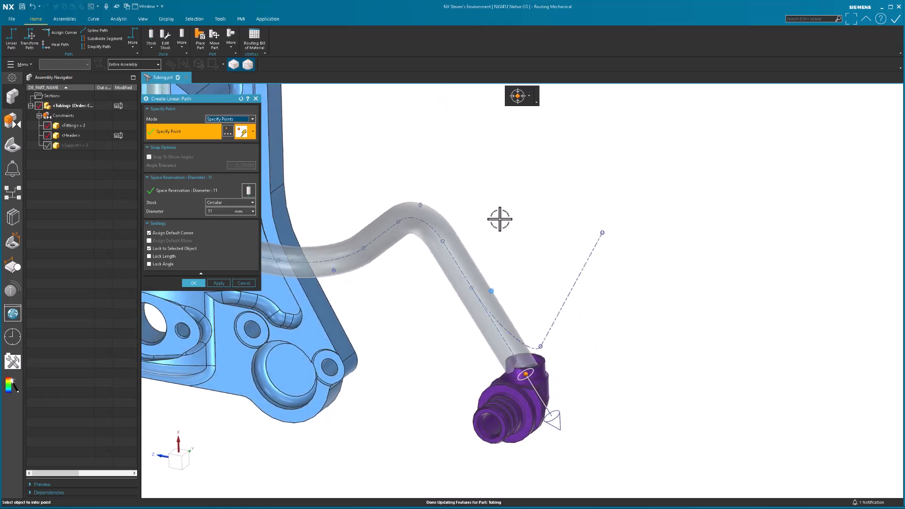
# Confirm the Create Linear Path dialog to commit the route.
pyautogui.click(194, 283)
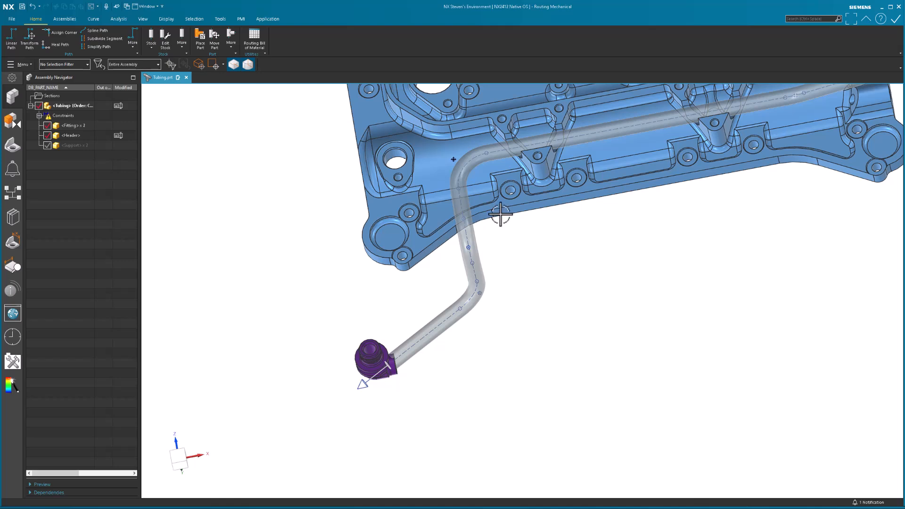
pyautogui.click(64, 19)
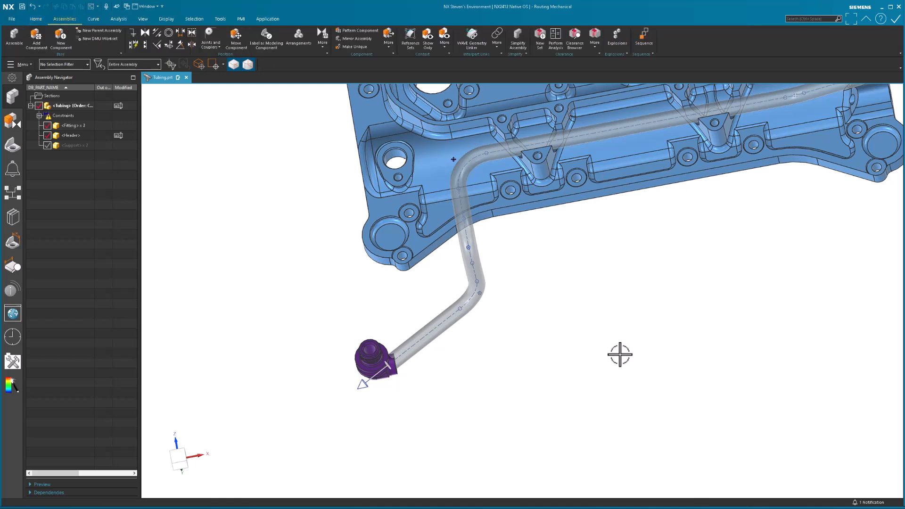
pyautogui.moveTo(272, 216)
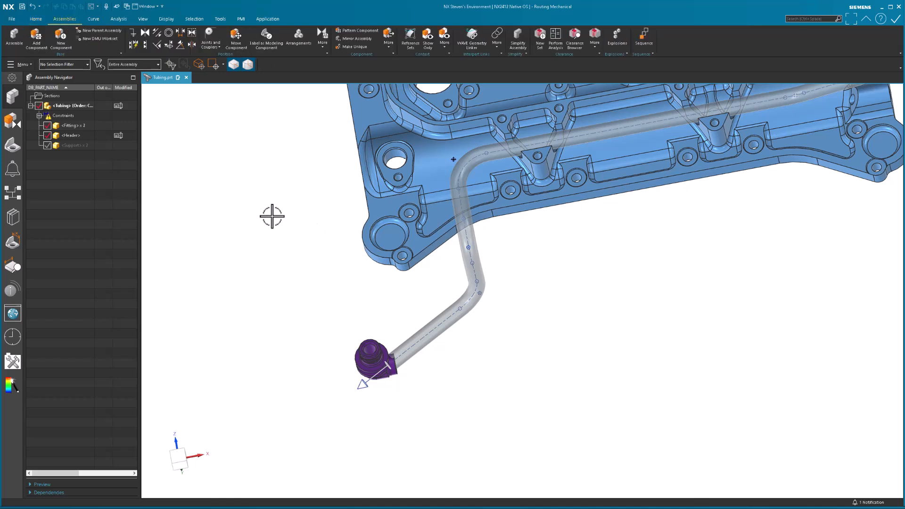
pyautogui.moveTo(376, 355)
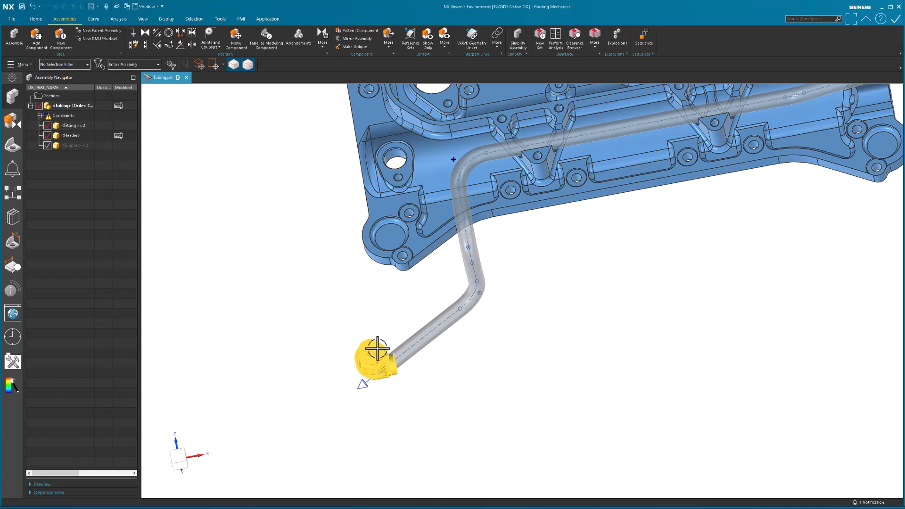
pyautogui.click(39, 116)
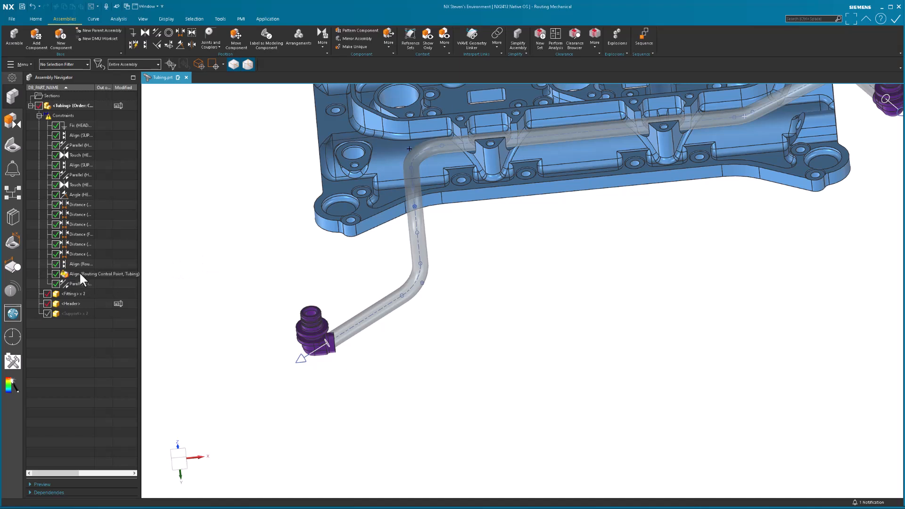
pyautogui.click(81, 273)
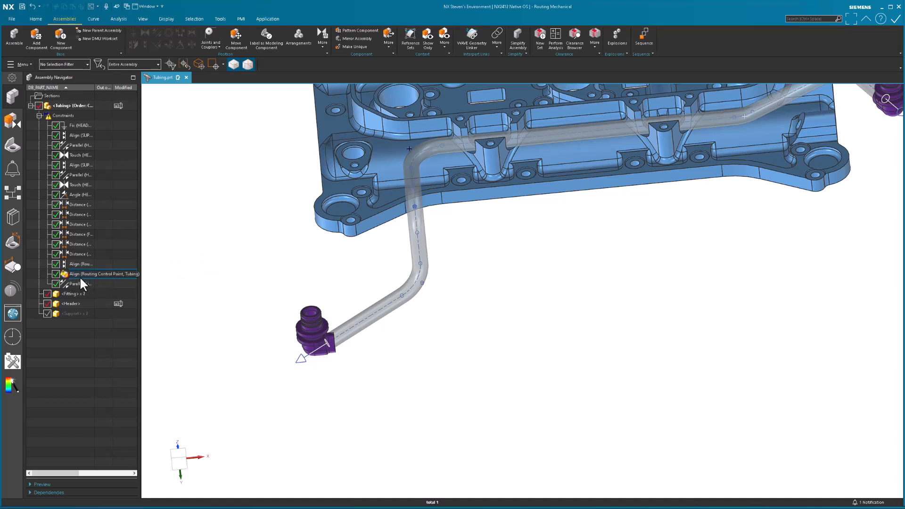
pyautogui.click(81, 273)
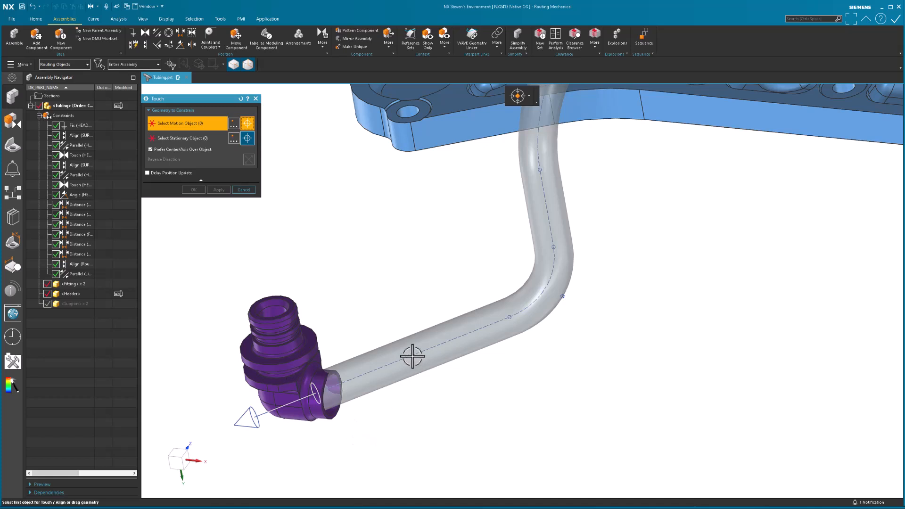
pyautogui.moveTo(90, 80)
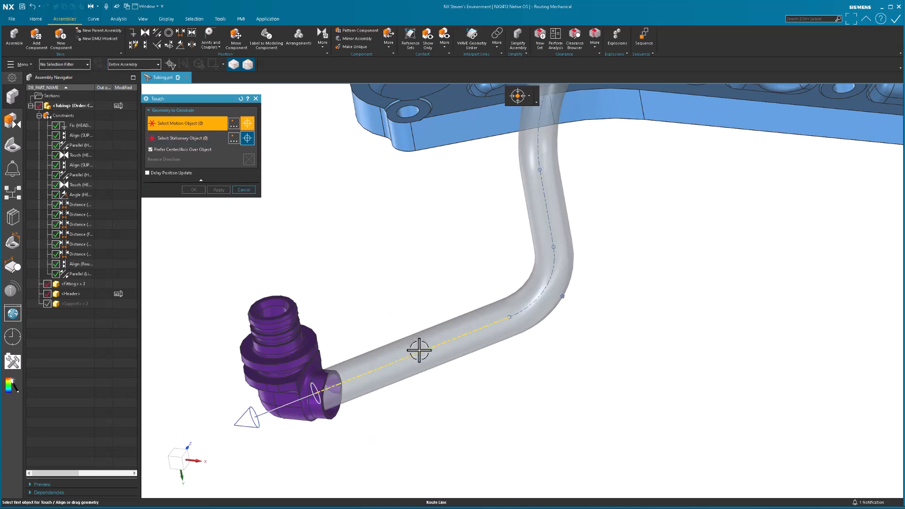
# Touch-constrain the tube's straight run to the left fitting's centreline.
pyautogui.click(419, 350)
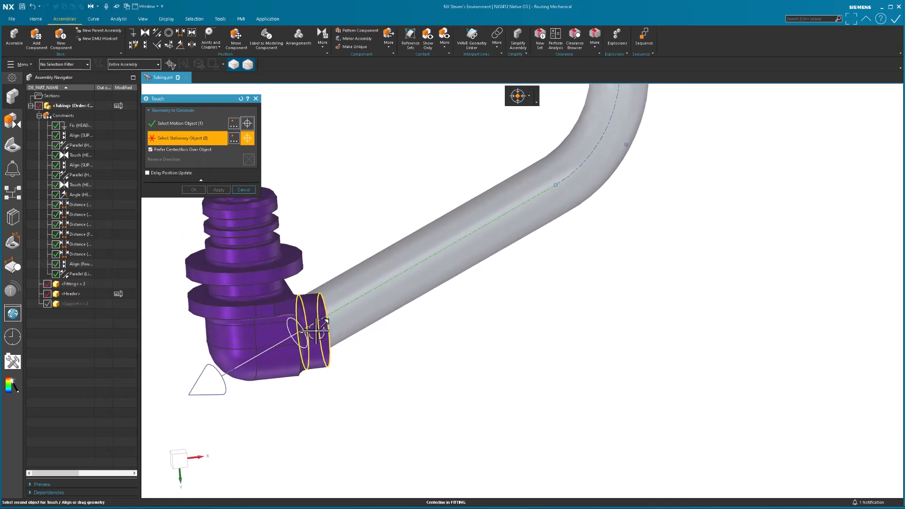
pyautogui.click(311, 323)
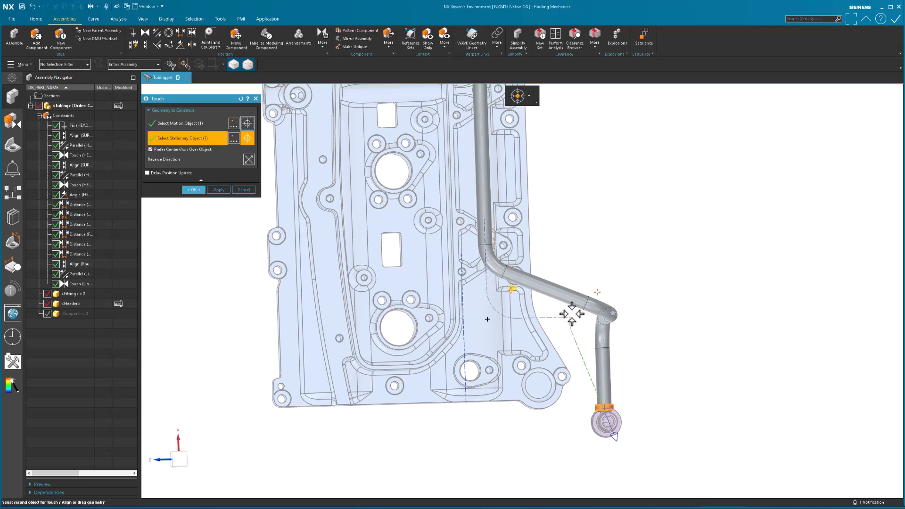
pyautogui.click(192, 190)
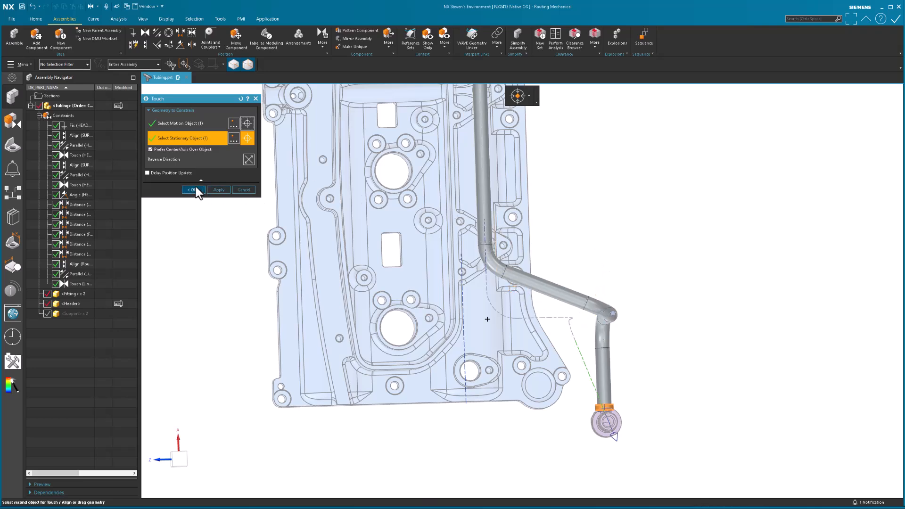
pyautogui.click(191, 189)
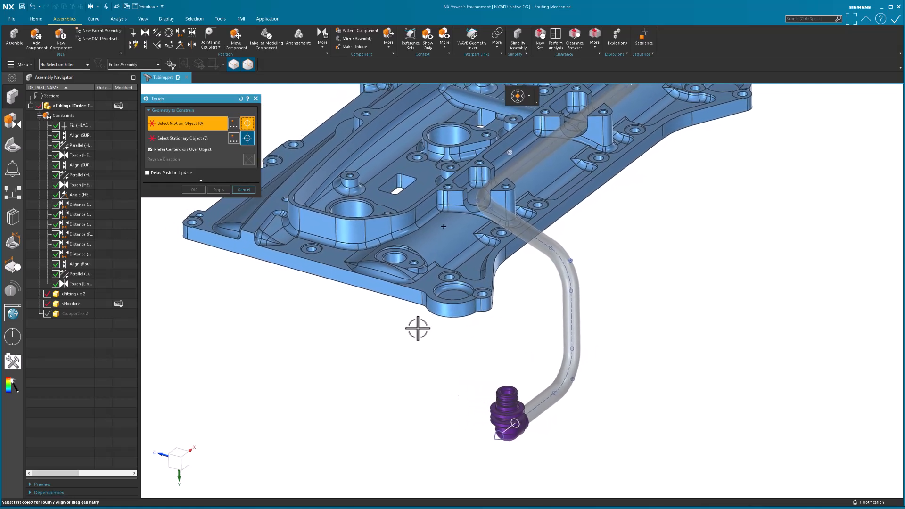
# Apply a touch constraint between the route's upper segment and the housing.
pyautogui.click(88, 64)
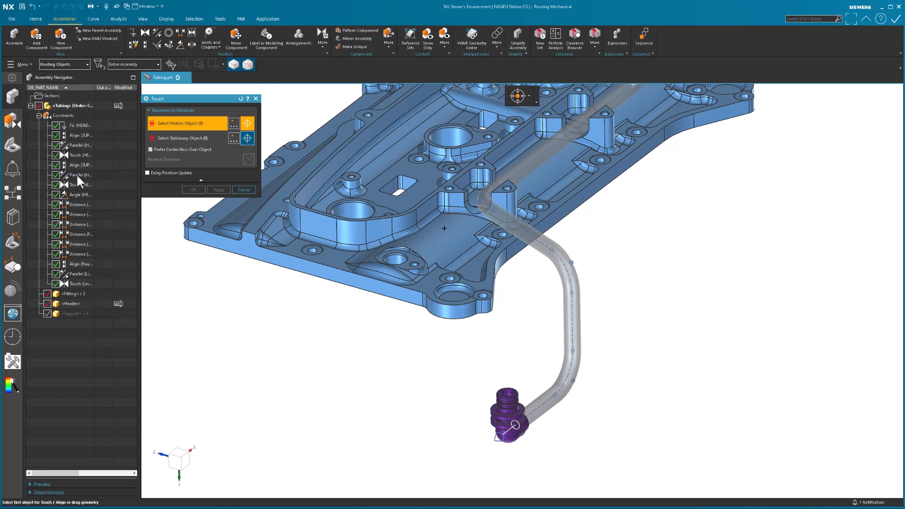
pyautogui.click(479, 201)
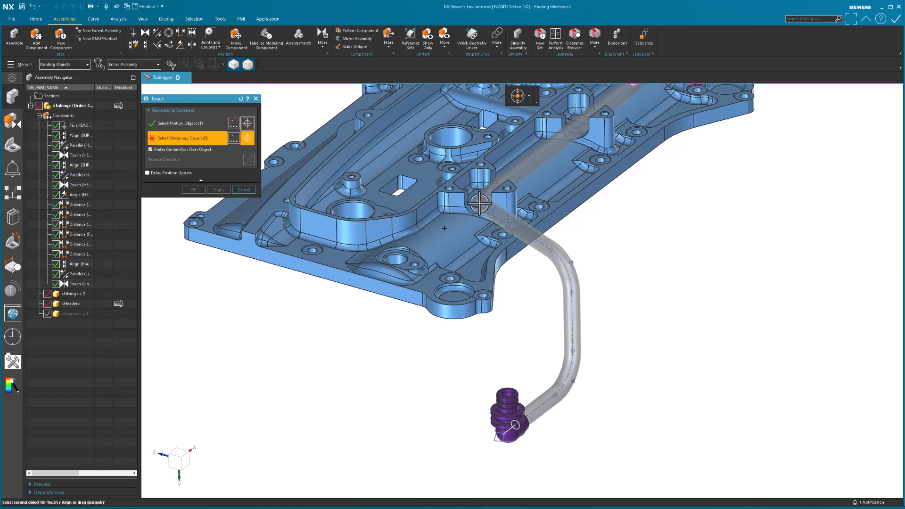
pyautogui.moveTo(607, 260)
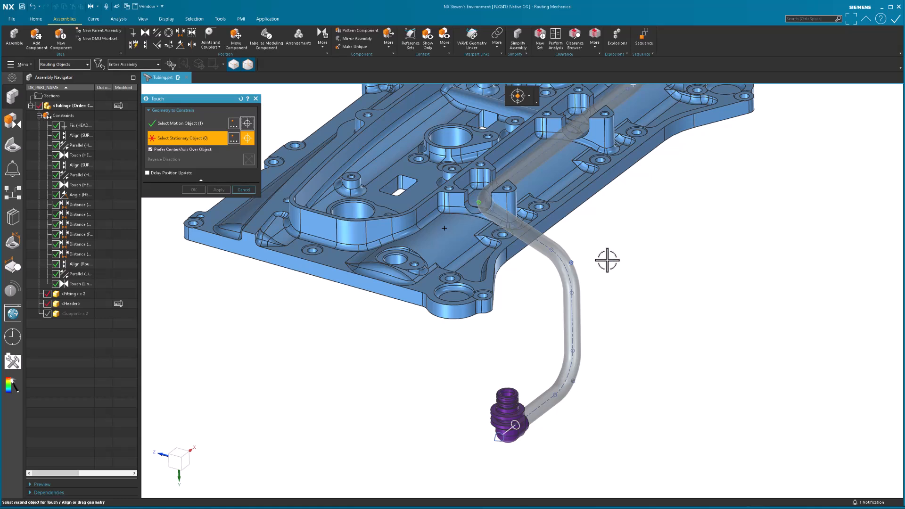
pyautogui.moveTo(498, 184)
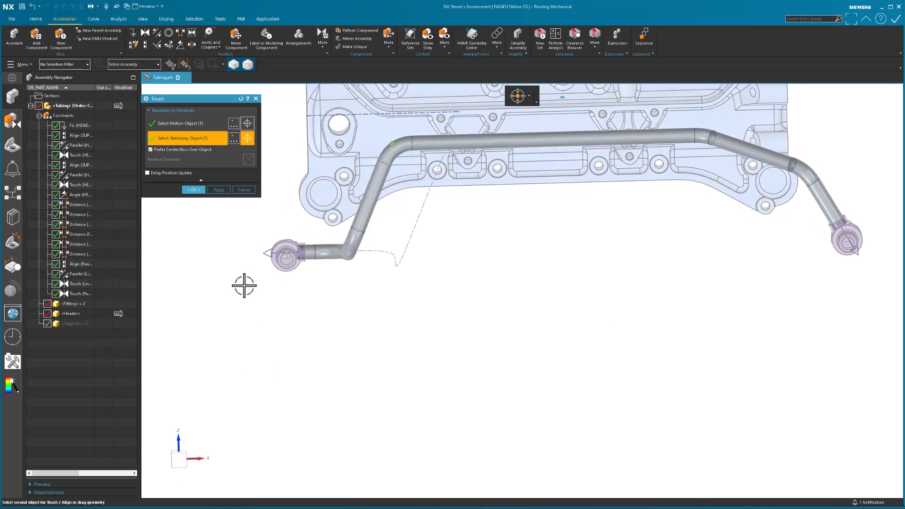
pyautogui.click(219, 190)
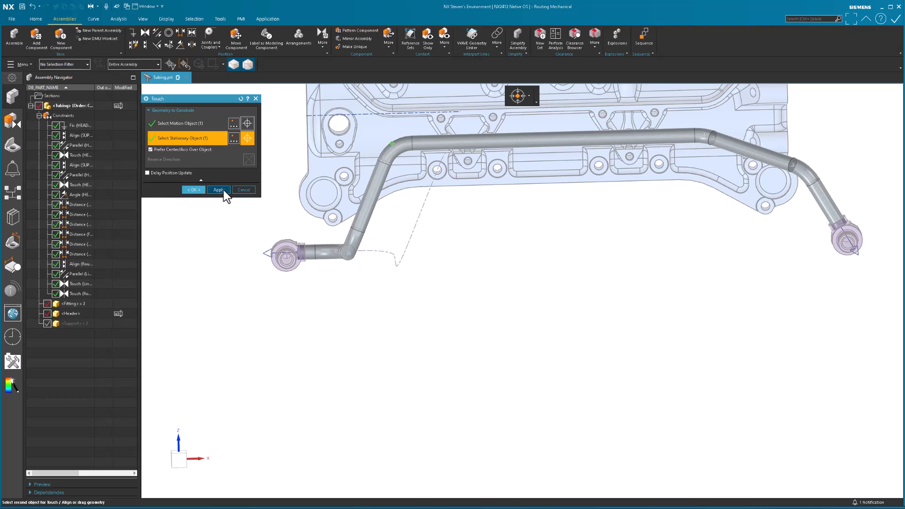
pyautogui.moveTo(193, 190)
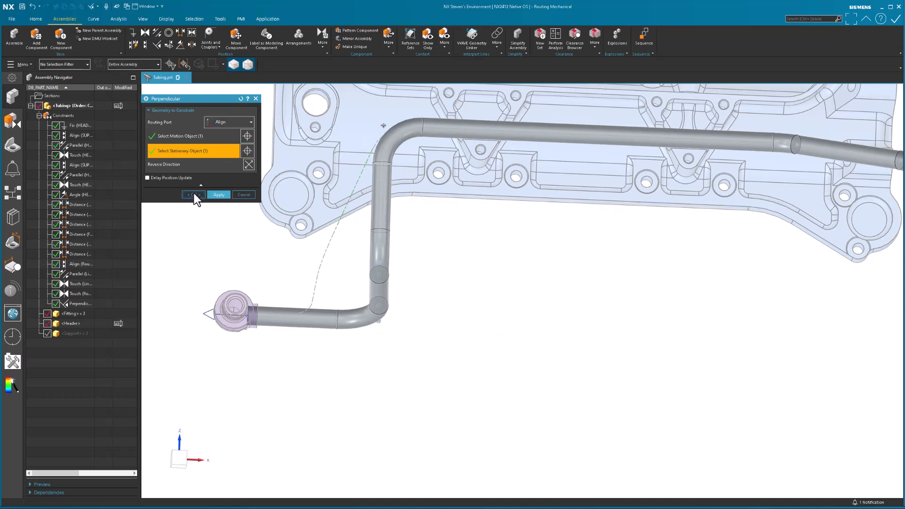
# Confirm the perpendicular constraint with Routing Port Align.
pyautogui.click(193, 195)
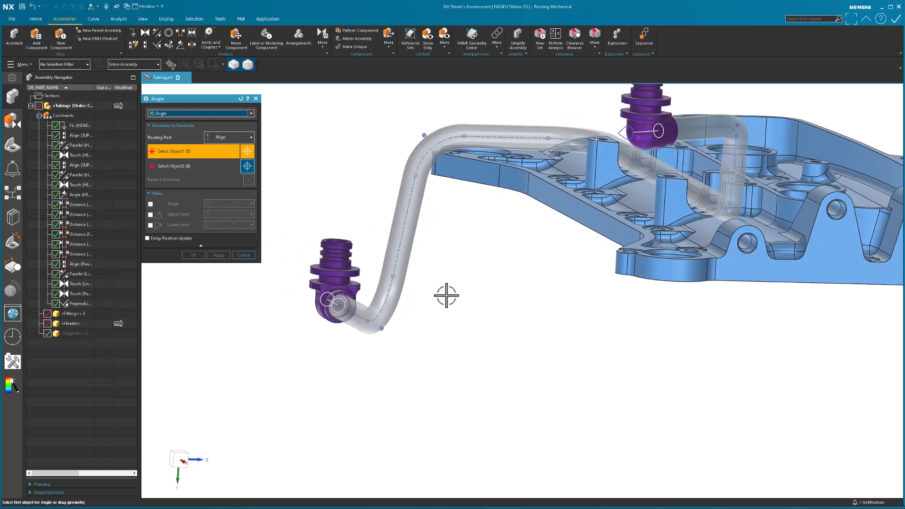
# Constrain the slanted tube segment at 25° to the housing face.
pyautogui.click(574, 208)
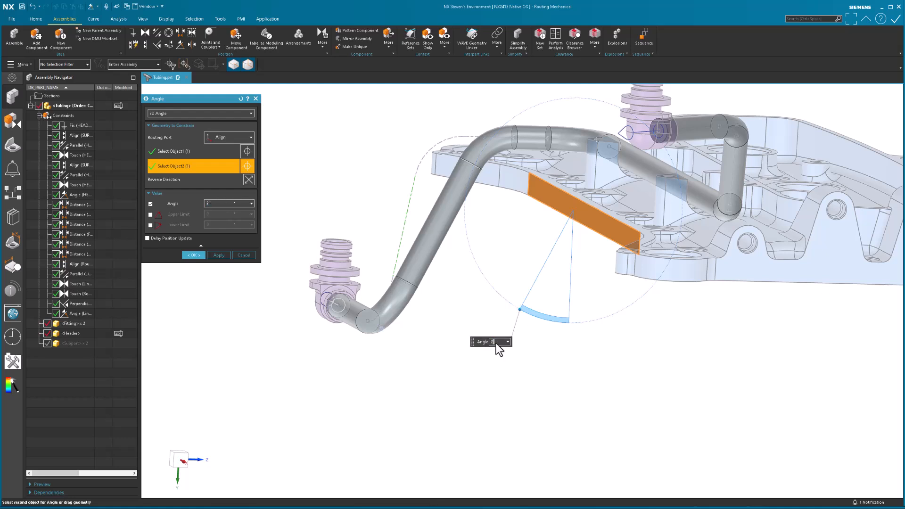
pyautogui.write('25')
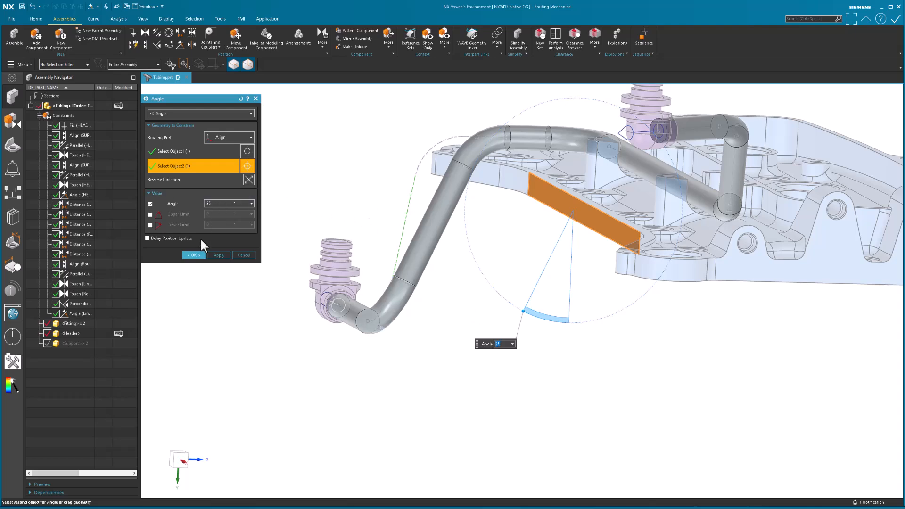
pyautogui.click(193, 255)
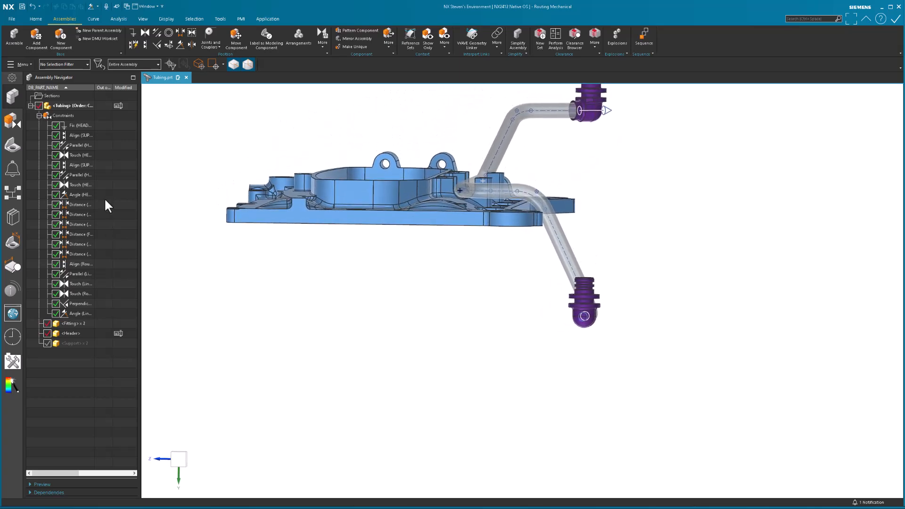
pyautogui.moveTo(80, 267)
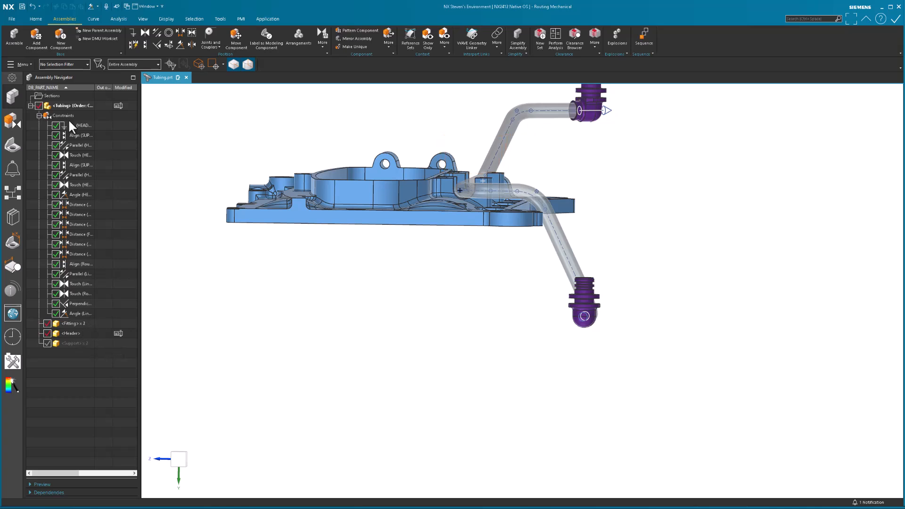
# Show route constraints and add a 27 mm distance from the housing face.
pyautogui.click(64, 116)
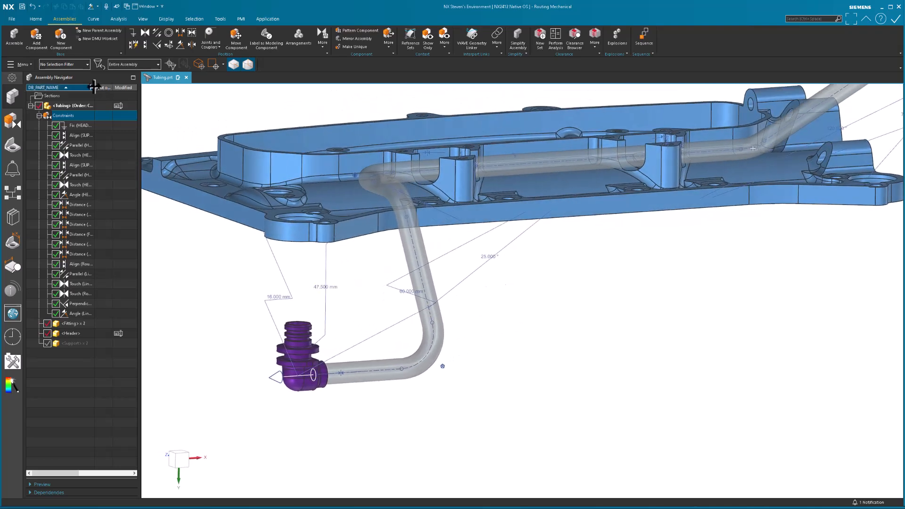
pyautogui.click(79, 245)
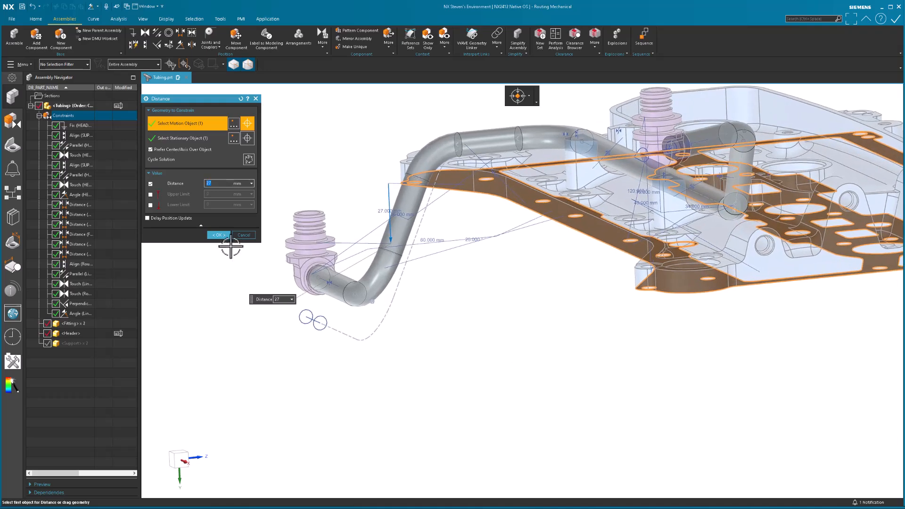
pyautogui.click(218, 234)
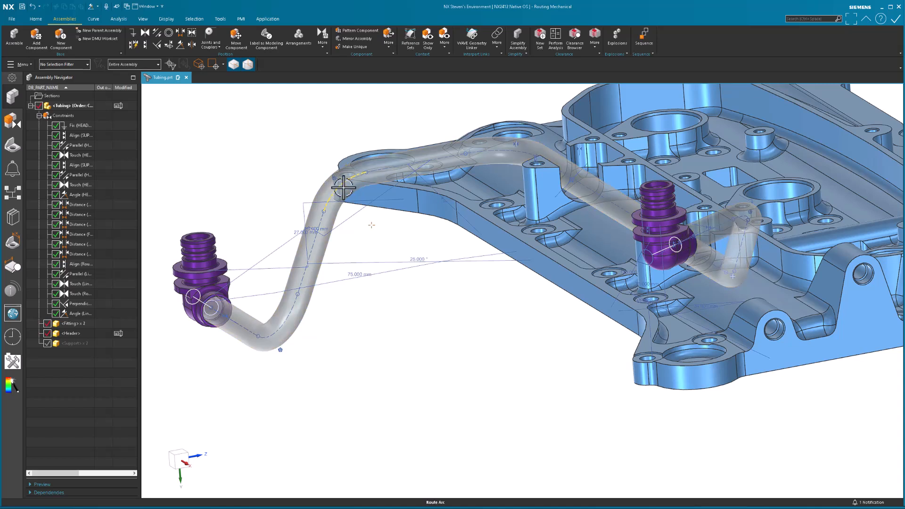
# Assign a Bend corner sized by ratio to diameter at the selected route control point.
pyautogui.click(35, 18)
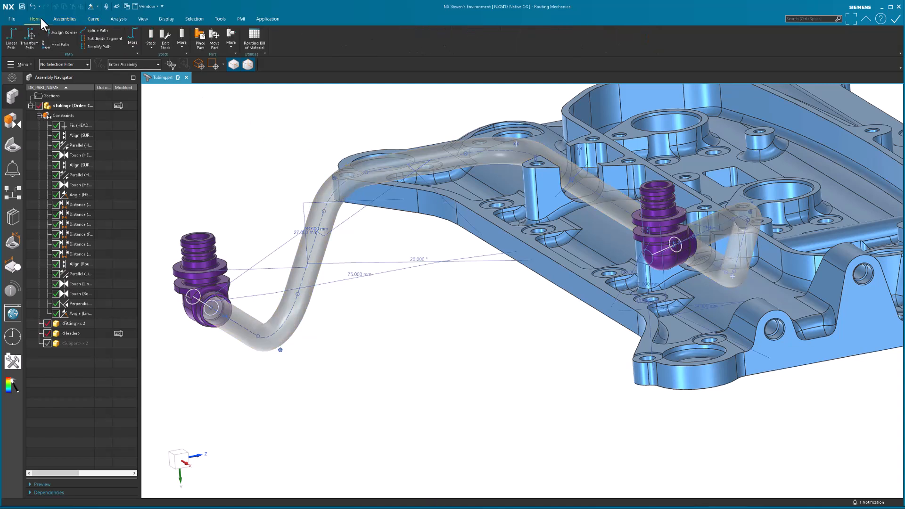
pyautogui.click(64, 32)
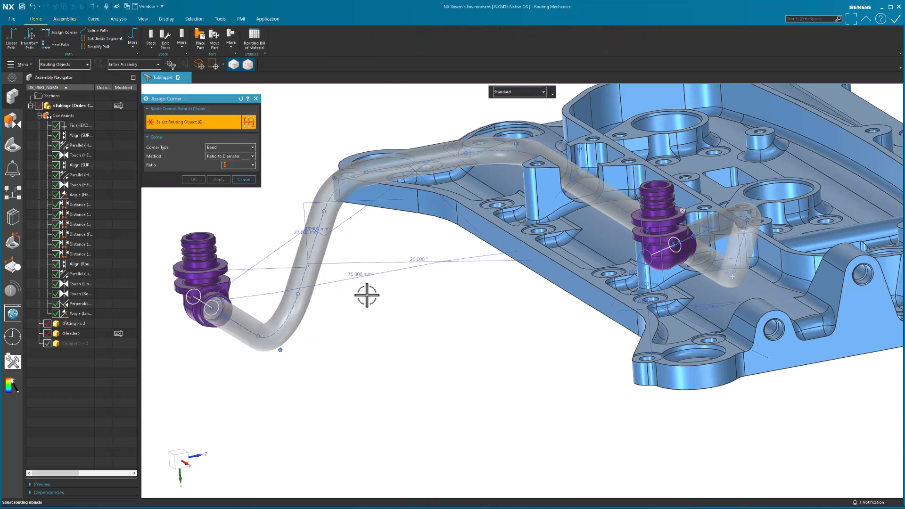
pyautogui.click(343, 163)
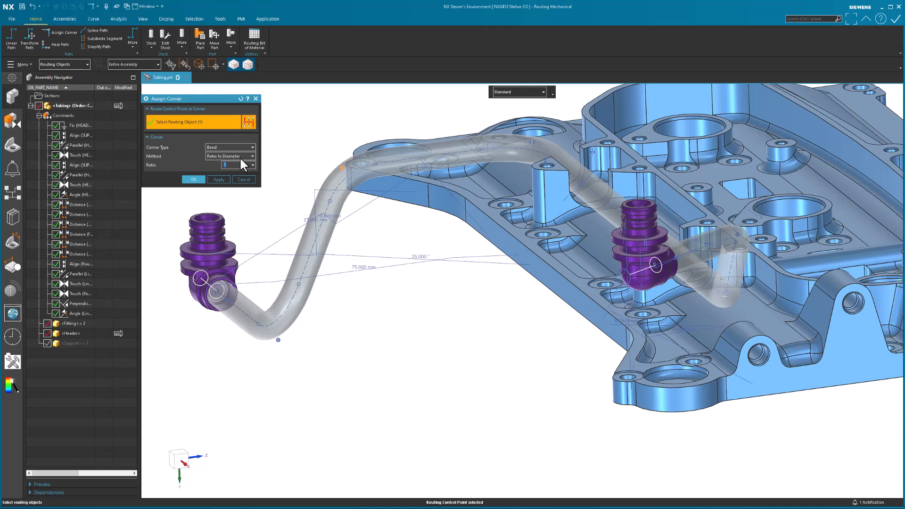
pyautogui.click(218, 179)
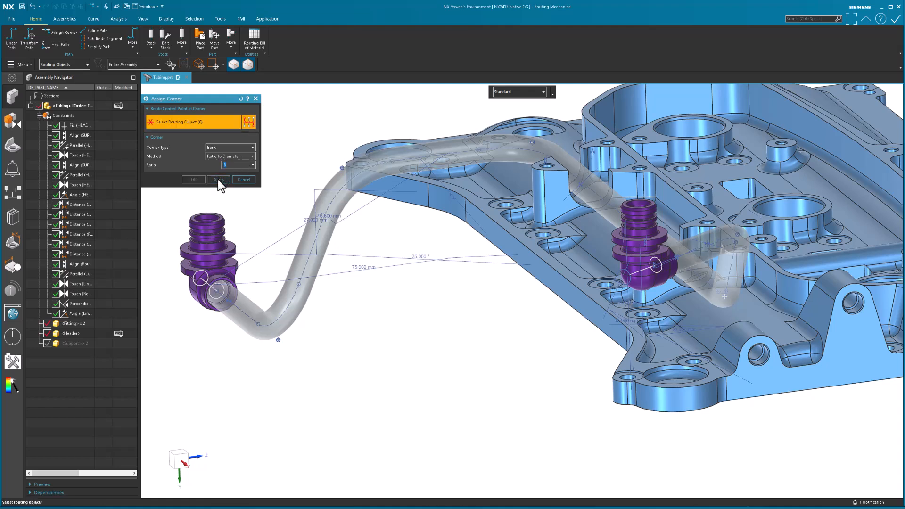
pyautogui.moveTo(243, 179)
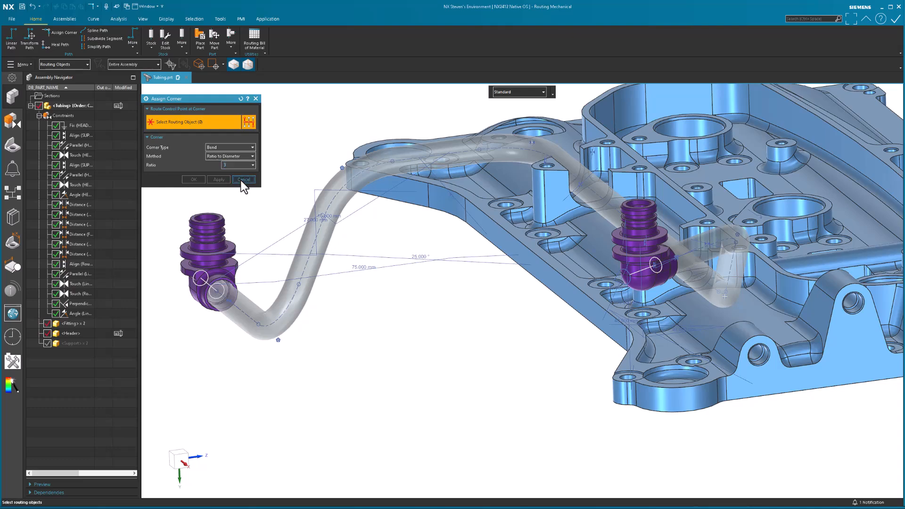
pyautogui.click(244, 179)
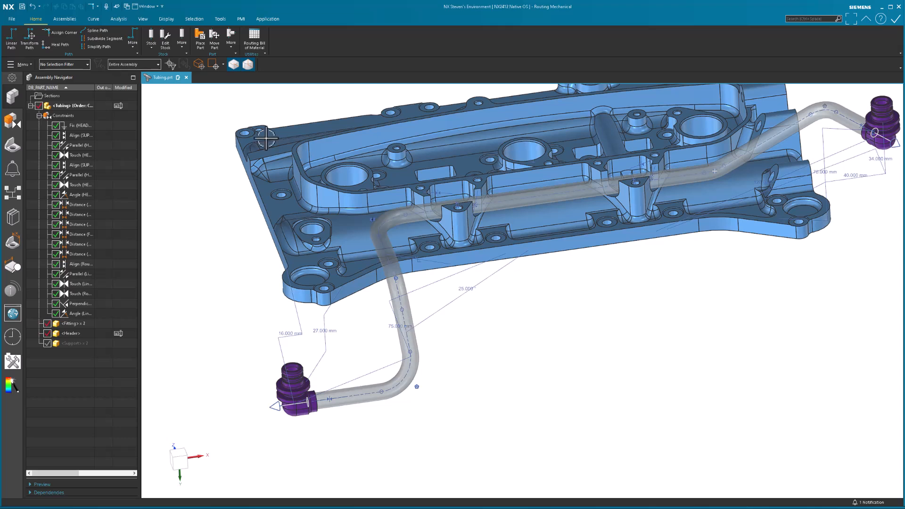
pyautogui.click(63, 32)
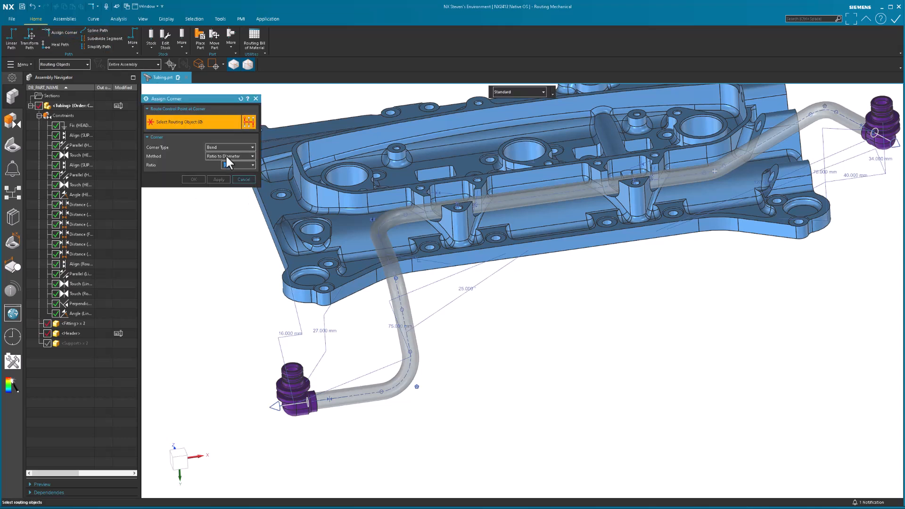
pyautogui.moveTo(251, 269)
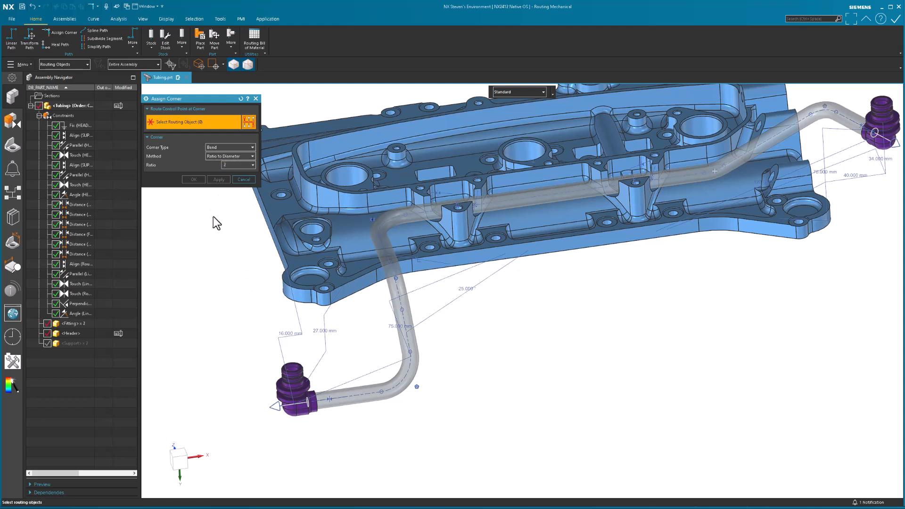
pyautogui.click(244, 179)
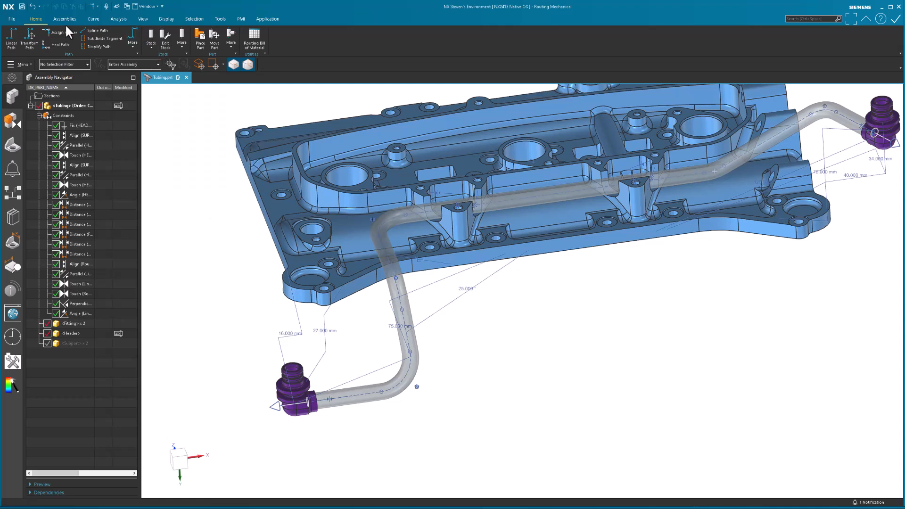
pyautogui.click(57, 33)
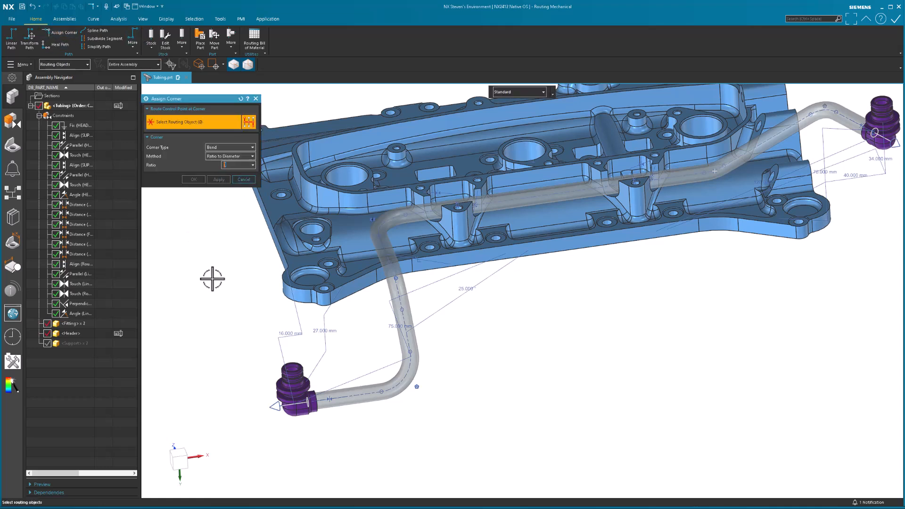
pyautogui.moveTo(221, 255)
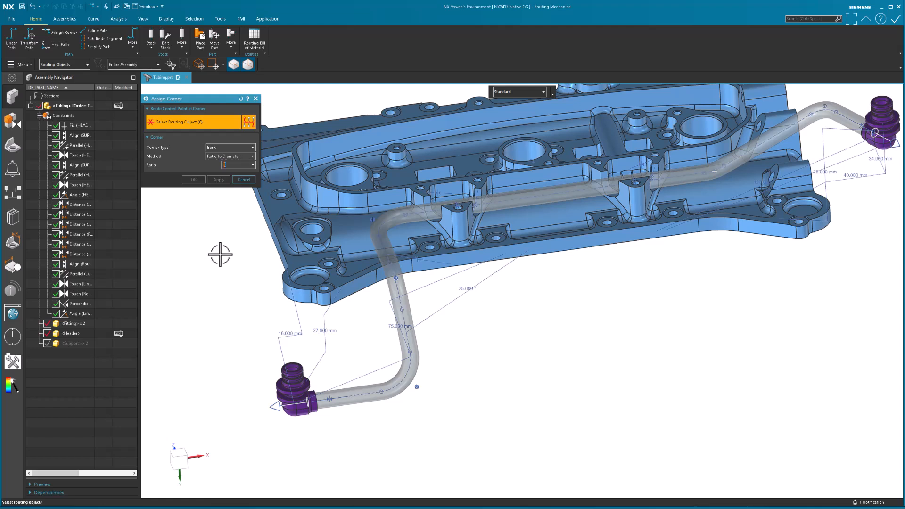
pyautogui.moveTo(463, 234)
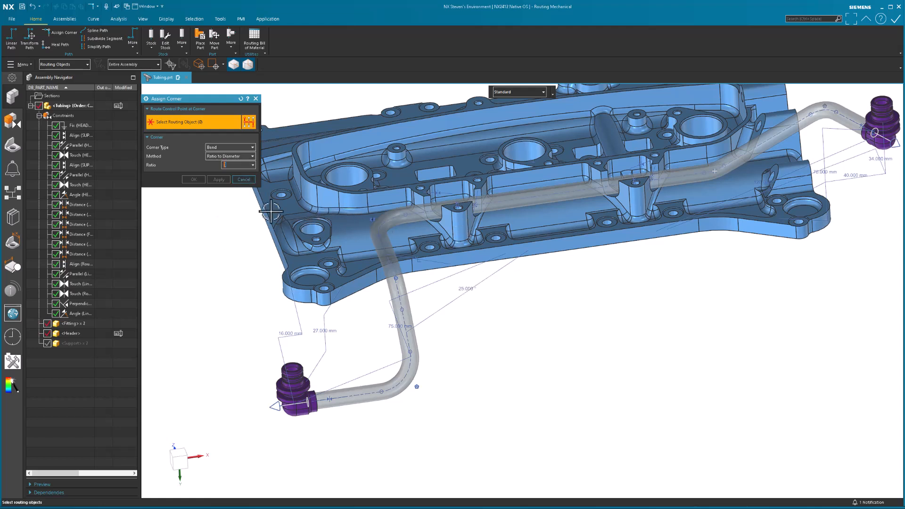
pyautogui.click(244, 179)
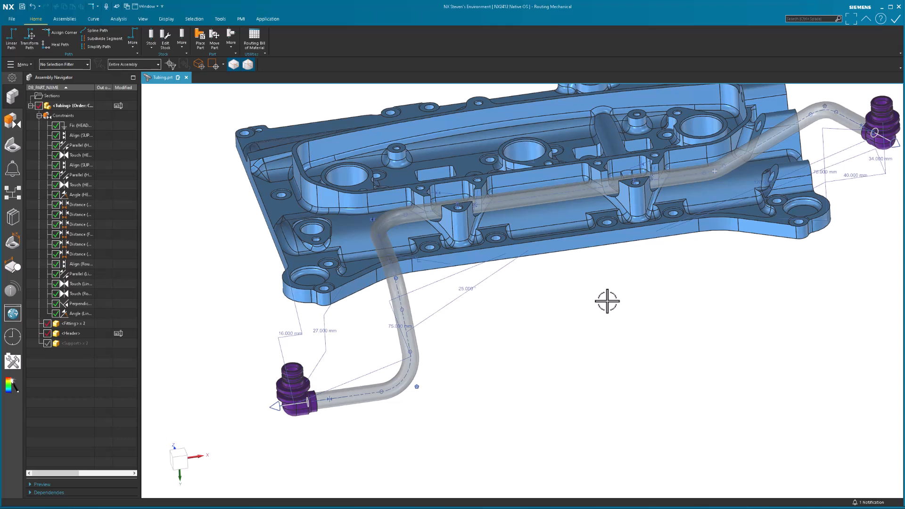
pyautogui.moveTo(284, 33)
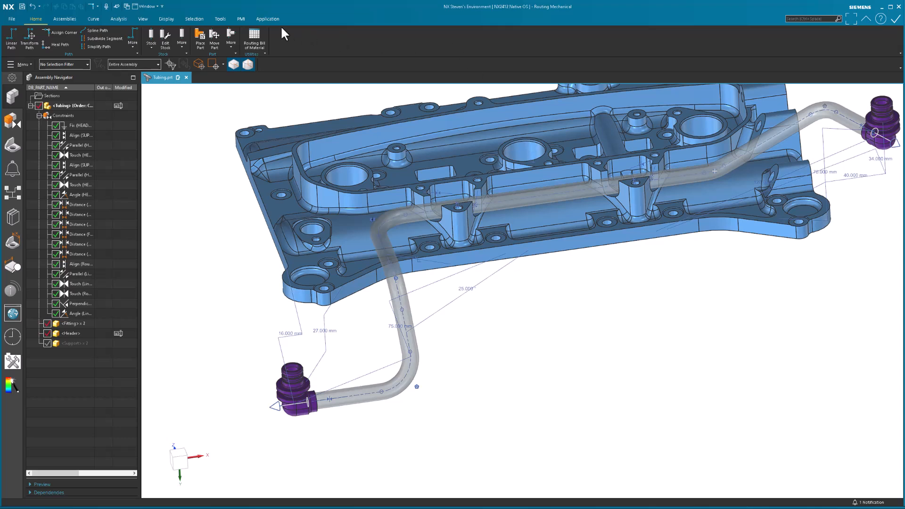
pyautogui.click(267, 18)
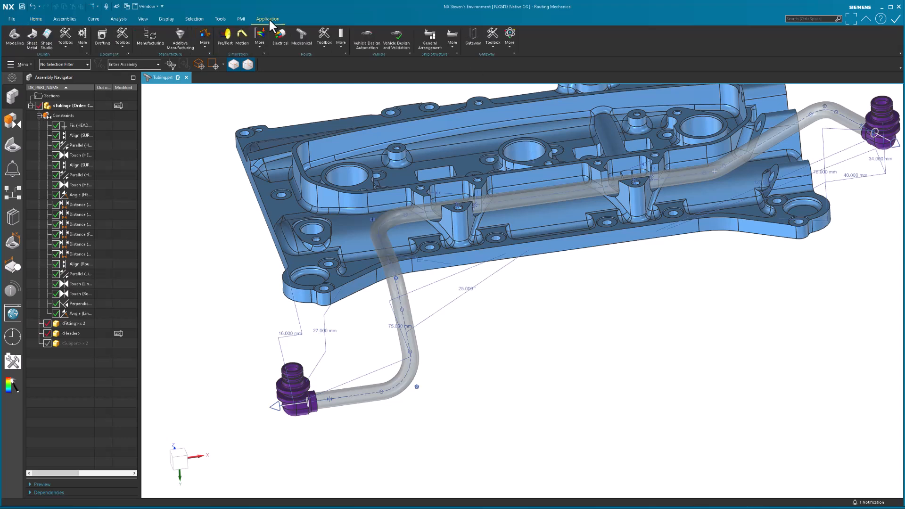
pyautogui.moveTo(279, 38)
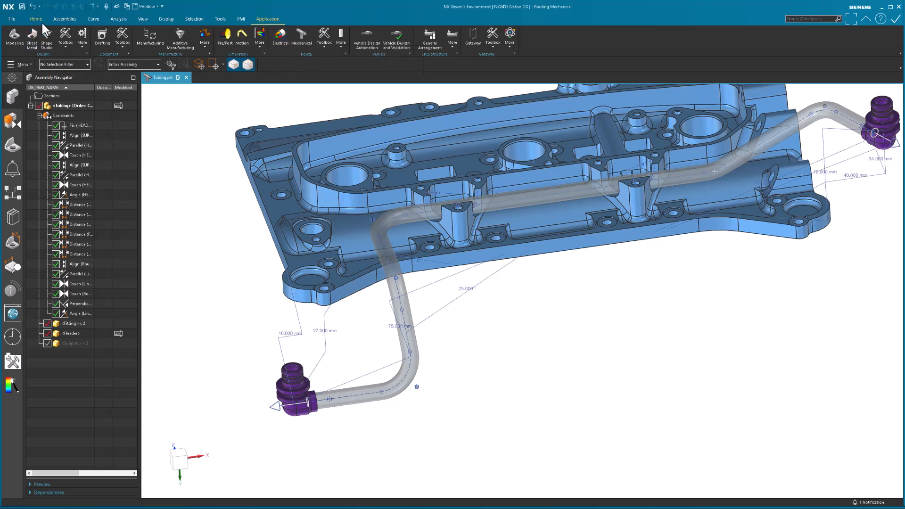
pyautogui.click(35, 18)
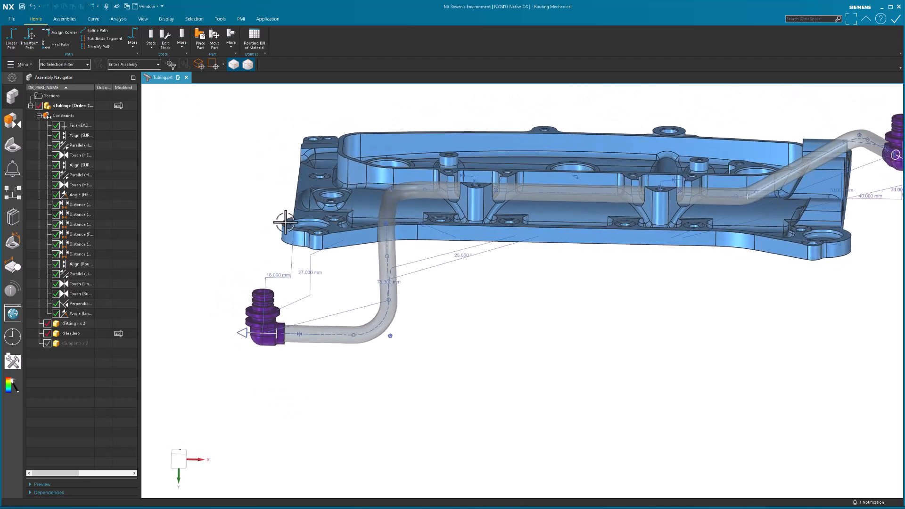
# Select the Header part in the Assembly Navigator to make it the work part.
pyautogui.click(71, 334)
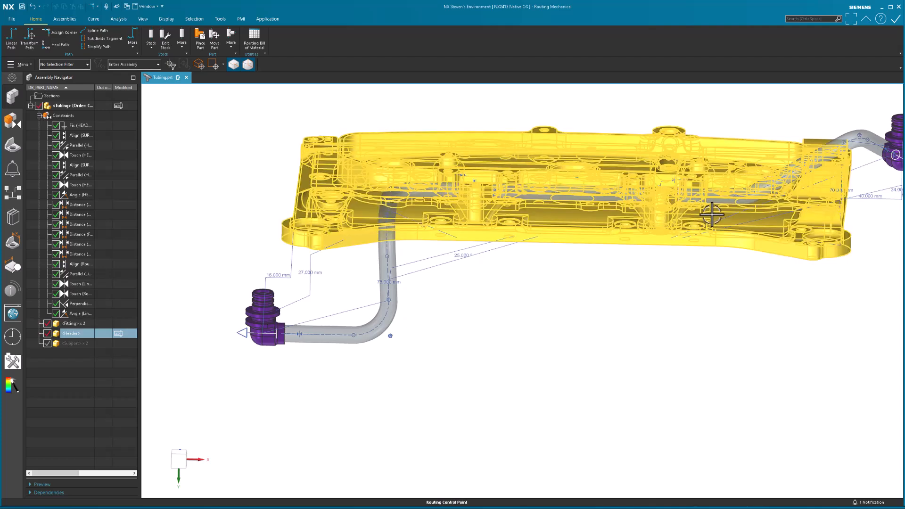
pyautogui.moveTo(362, 192)
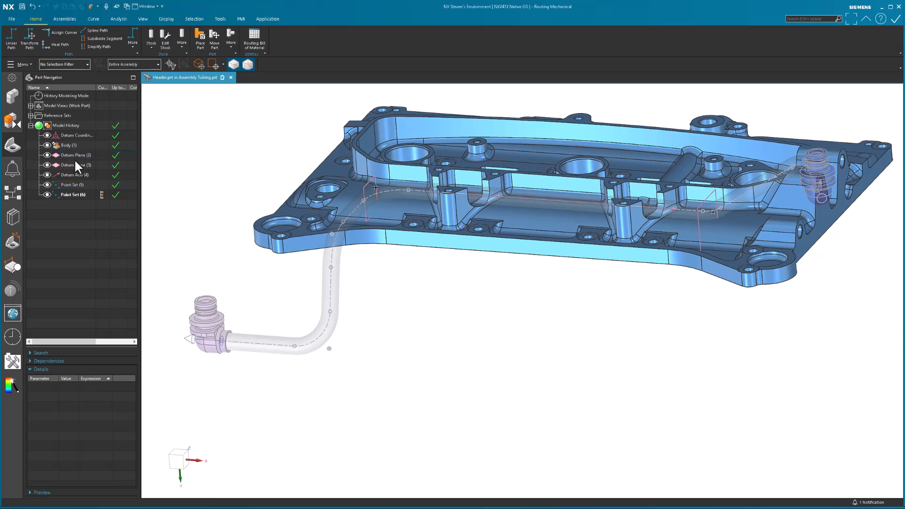
pyautogui.moveTo(78, 167)
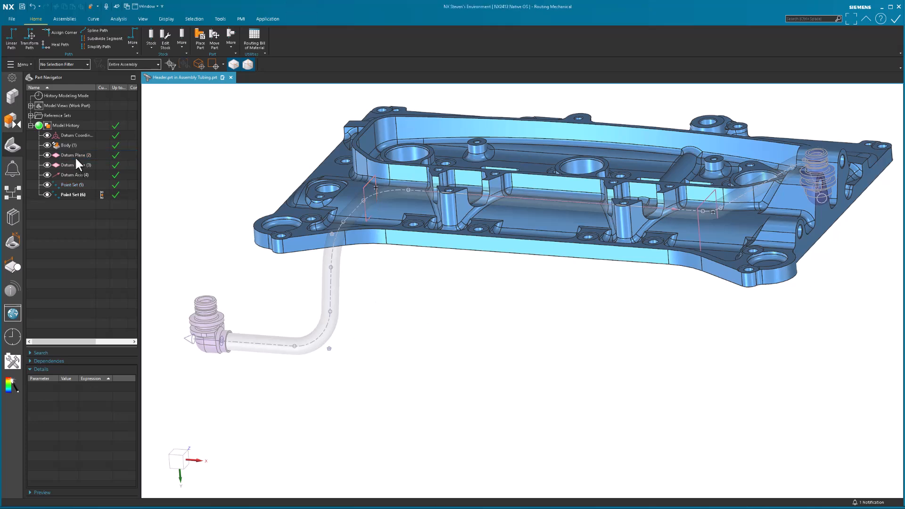
pyautogui.click(75, 155)
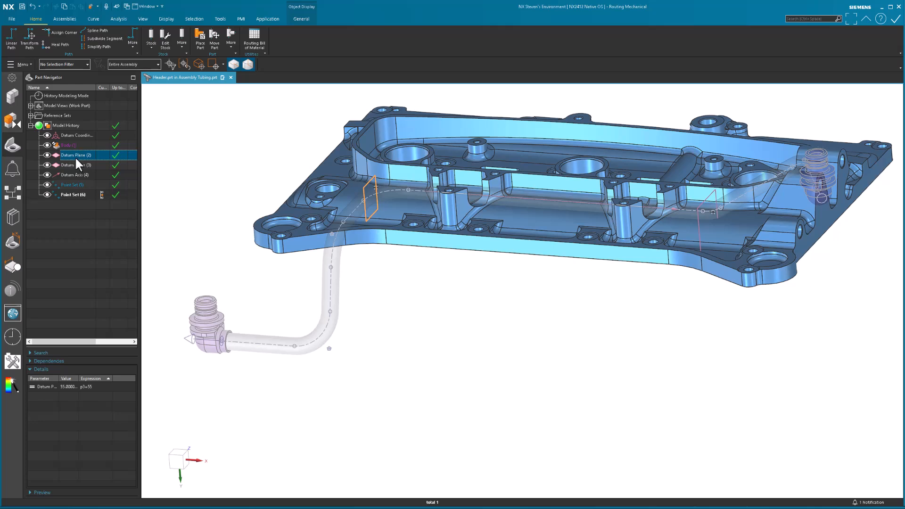
pyautogui.doubleClick(75, 155)
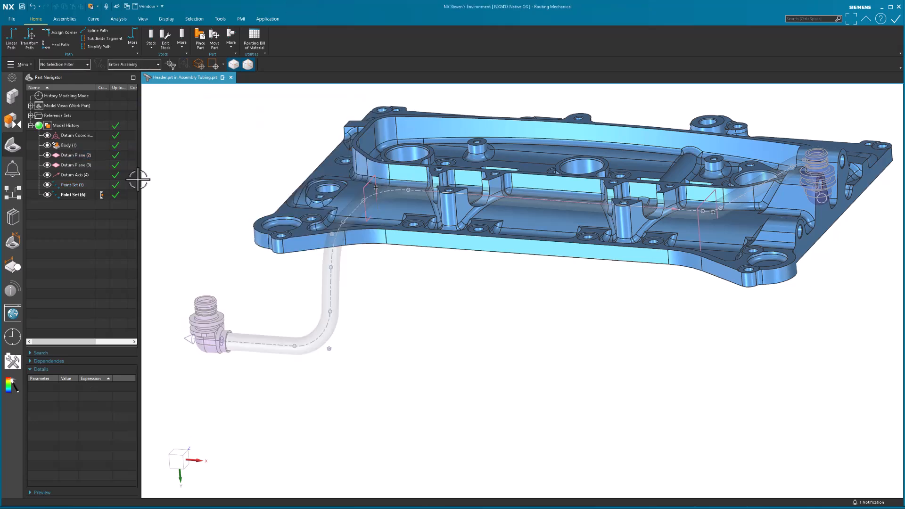
pyautogui.click(75, 154)
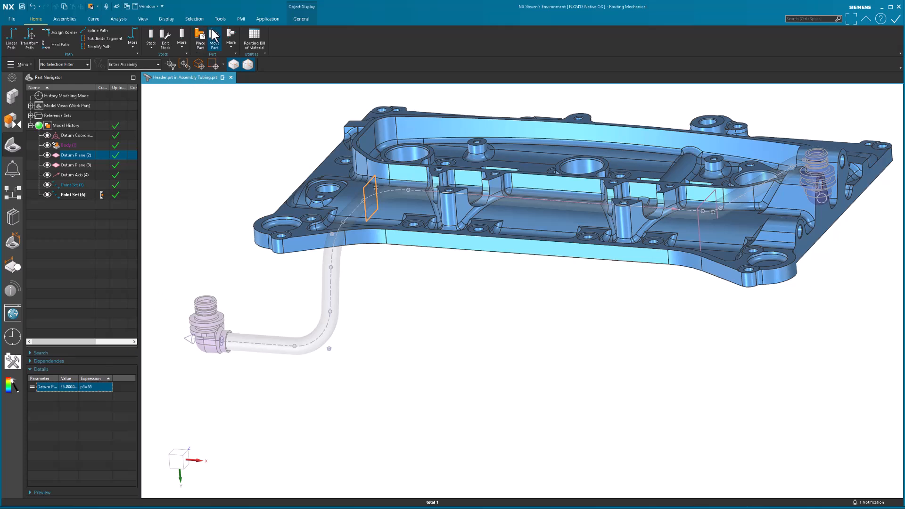
pyautogui.click(220, 19)
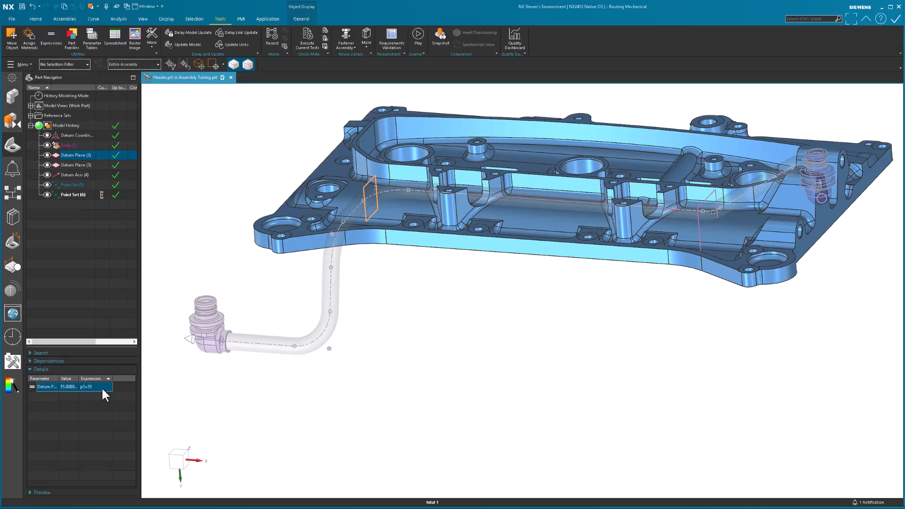
pyautogui.doubleClick(92, 386)
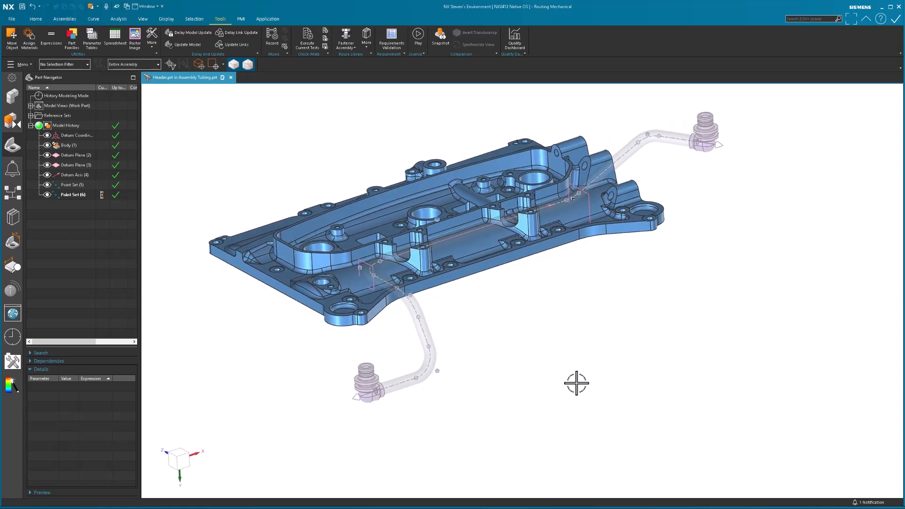
pyautogui.click(36, 19)
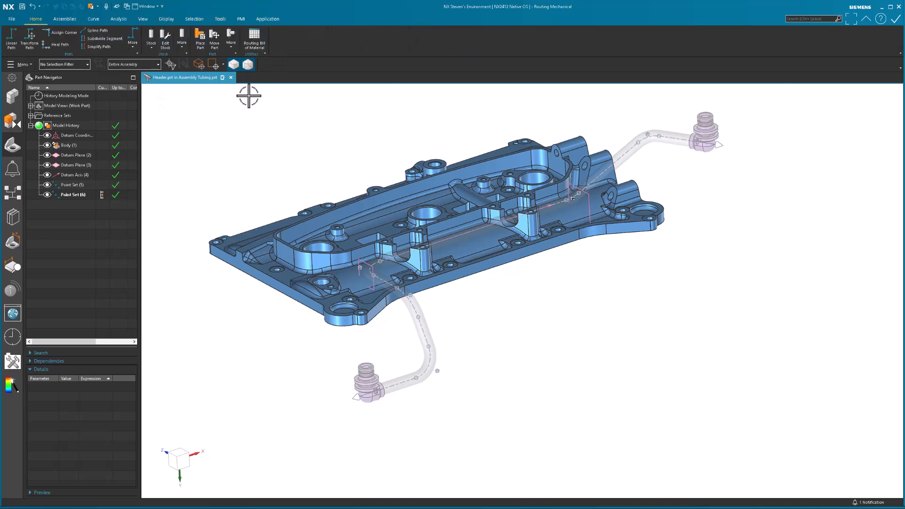
pyautogui.moveTo(325, 150)
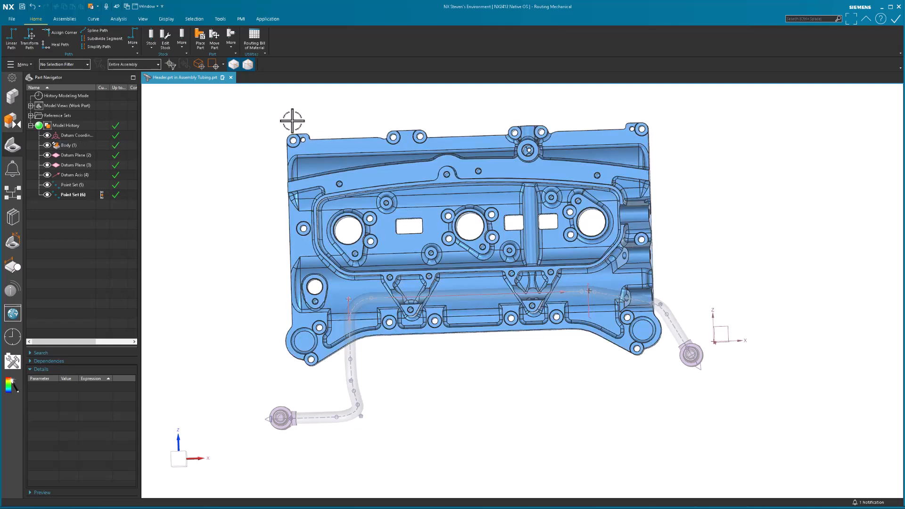
# Show the Run Navigator listing of runs from the resource bar.
pyautogui.click(13, 192)
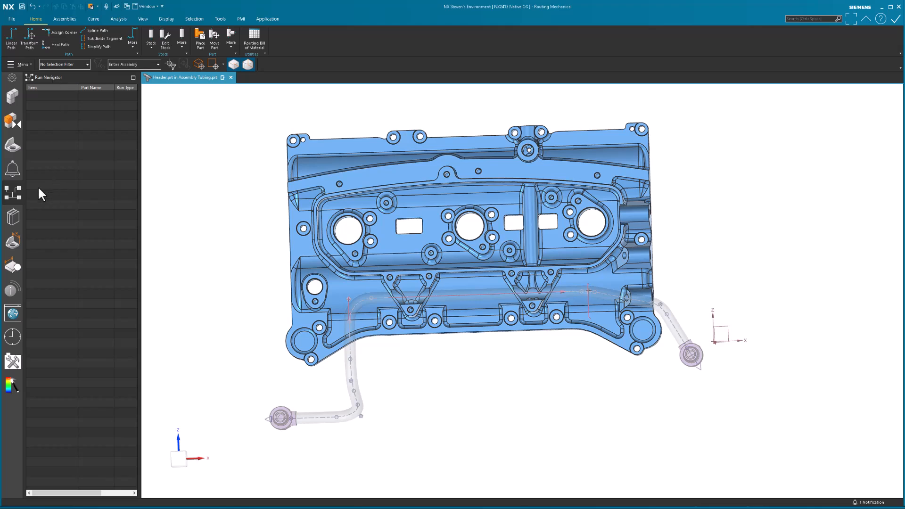
pyautogui.moveTo(13, 217)
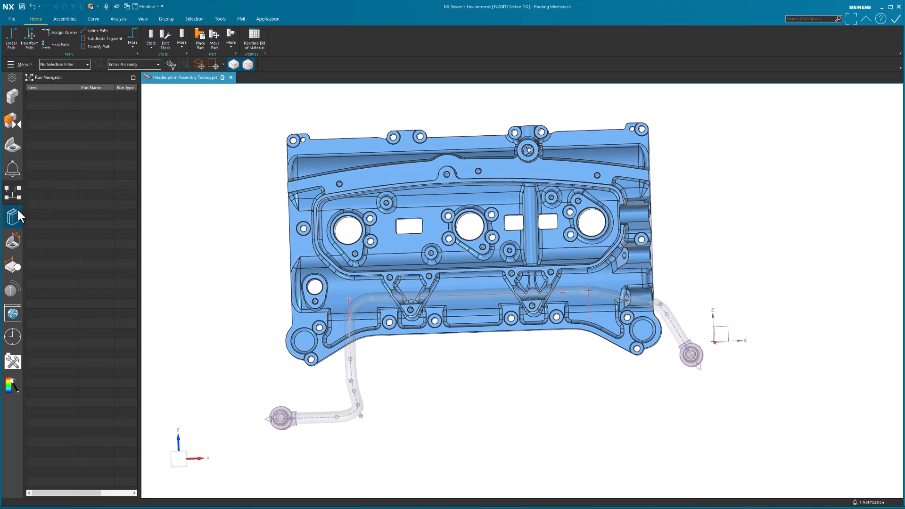
pyautogui.moveTo(45, 100)
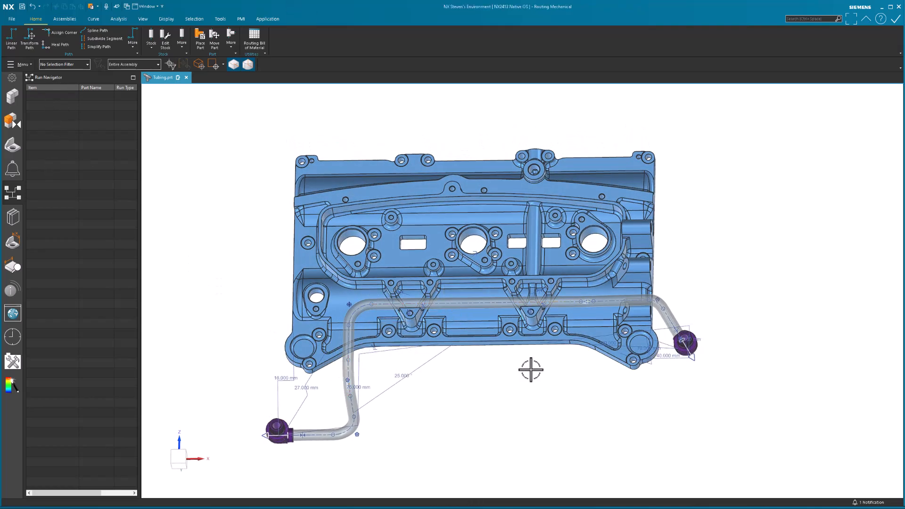
pyautogui.moveTo(94, 222)
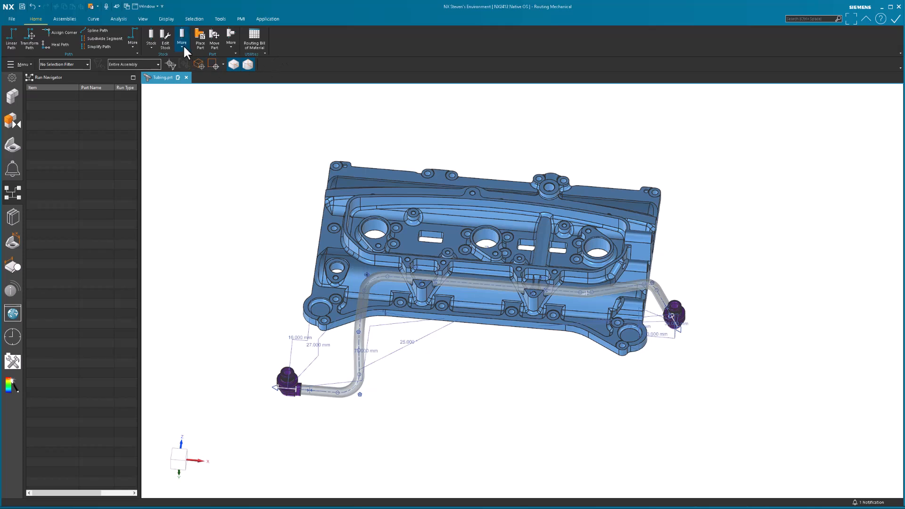
pyautogui.click(182, 38)
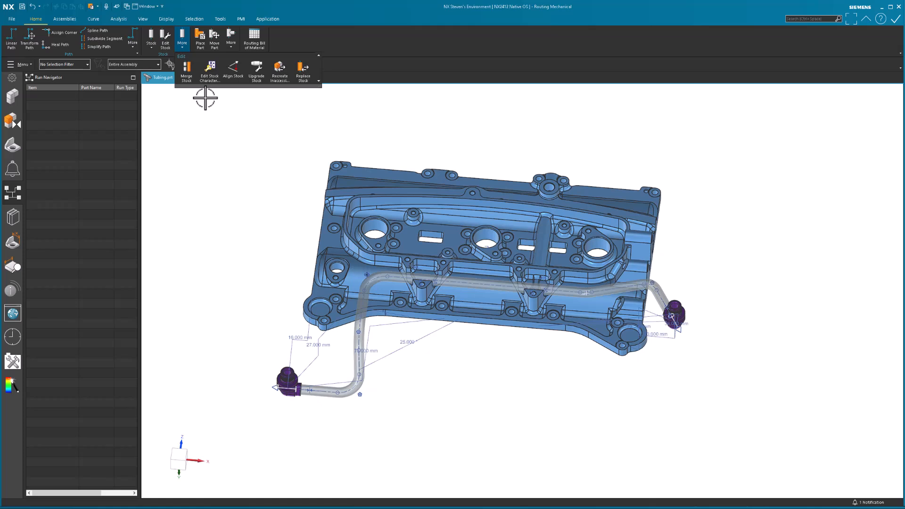
pyautogui.moveTo(303, 70)
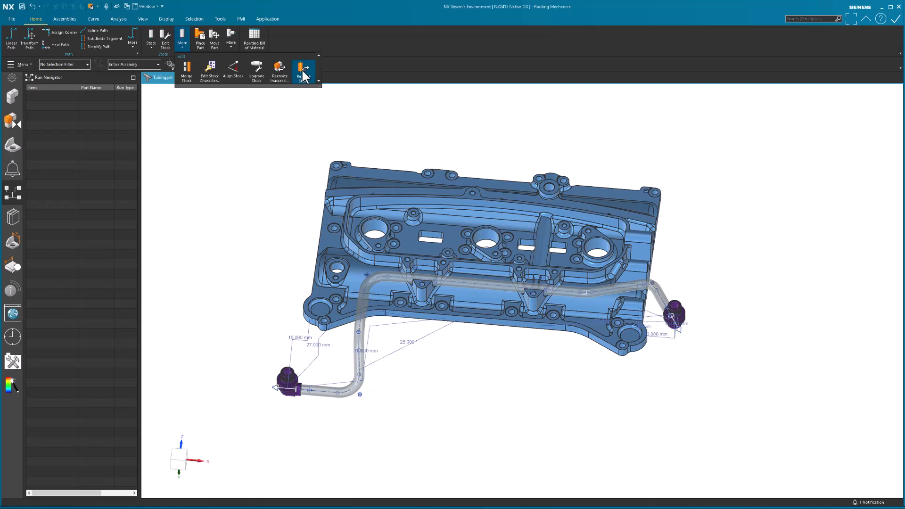
pyautogui.click(304, 69)
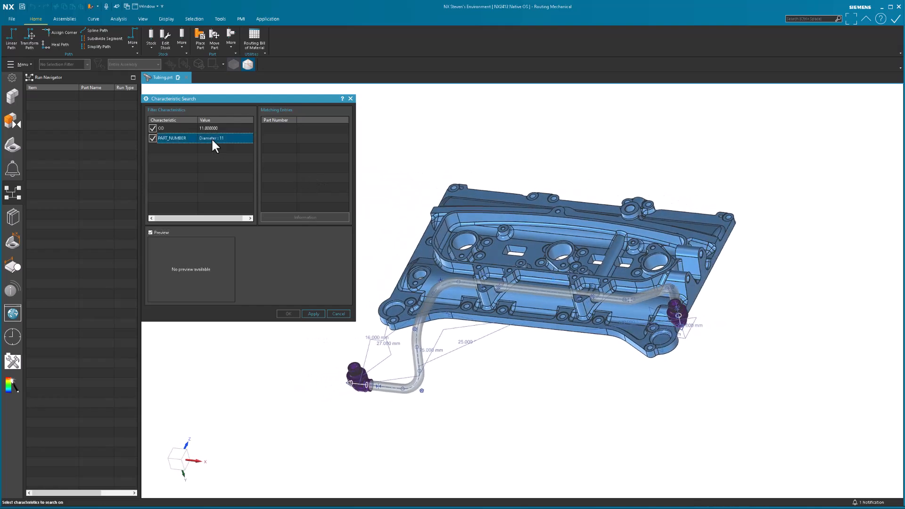
pyautogui.click(208, 128)
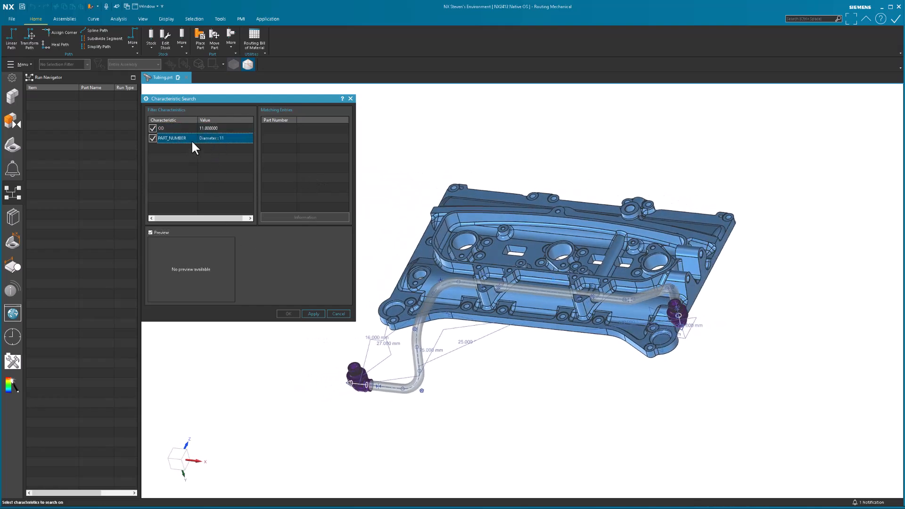
pyautogui.click(220, 128)
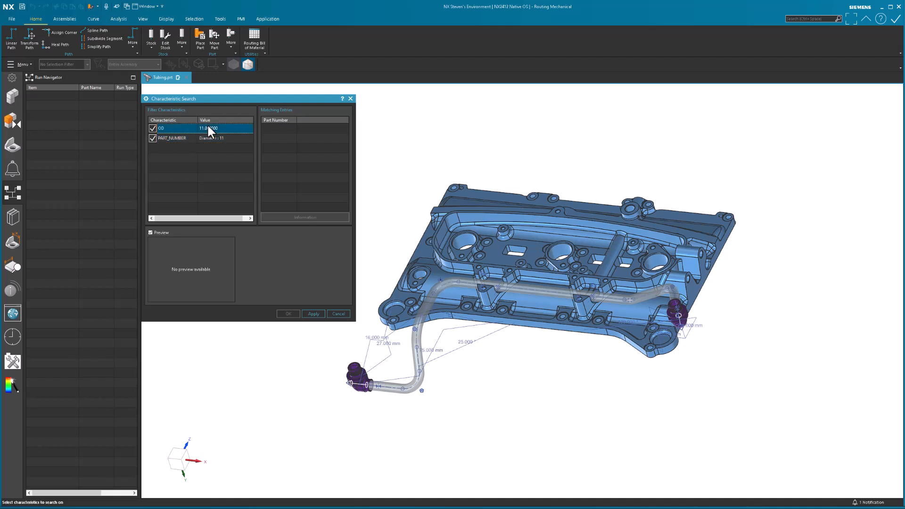
pyautogui.rightClick(202, 128)
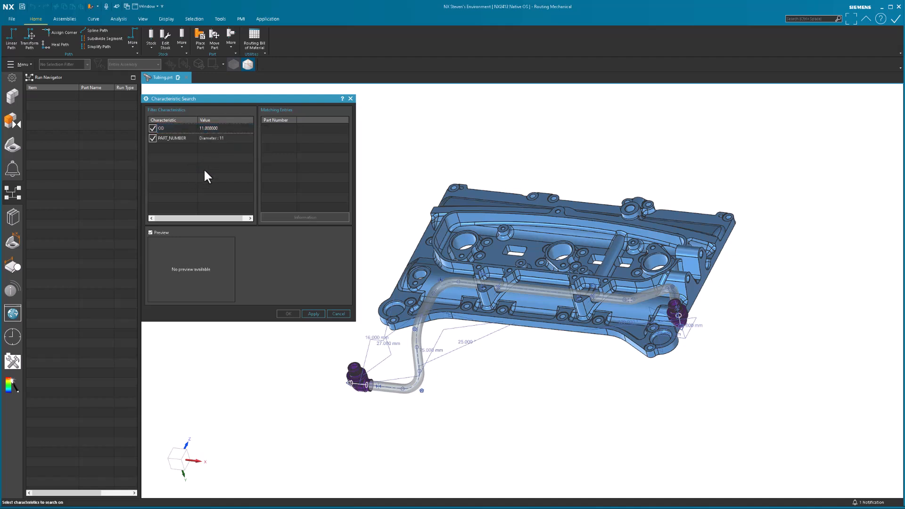
pyautogui.moveTo(278, 254)
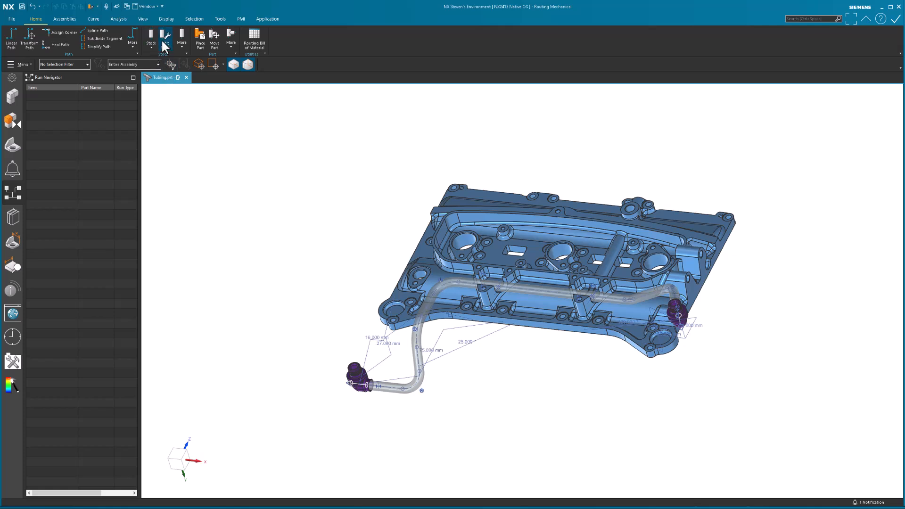
pyautogui.click(164, 39)
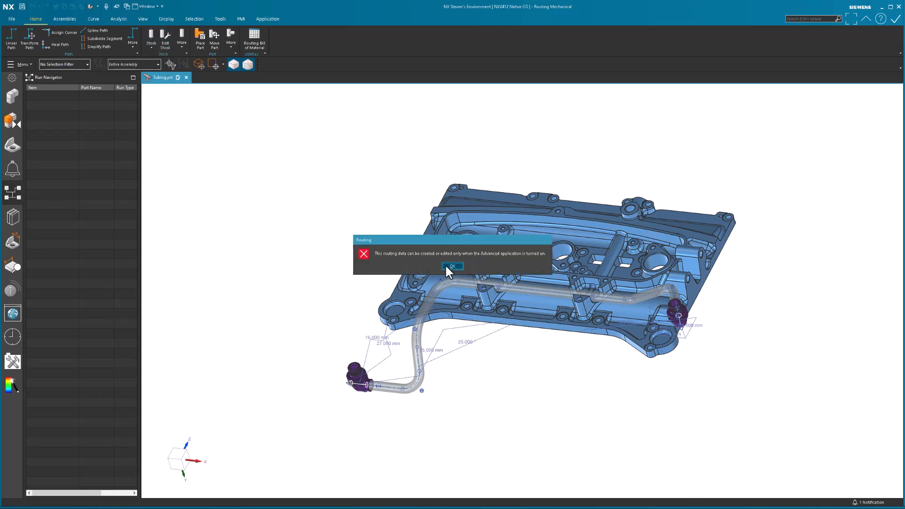
pyautogui.click(453, 266)
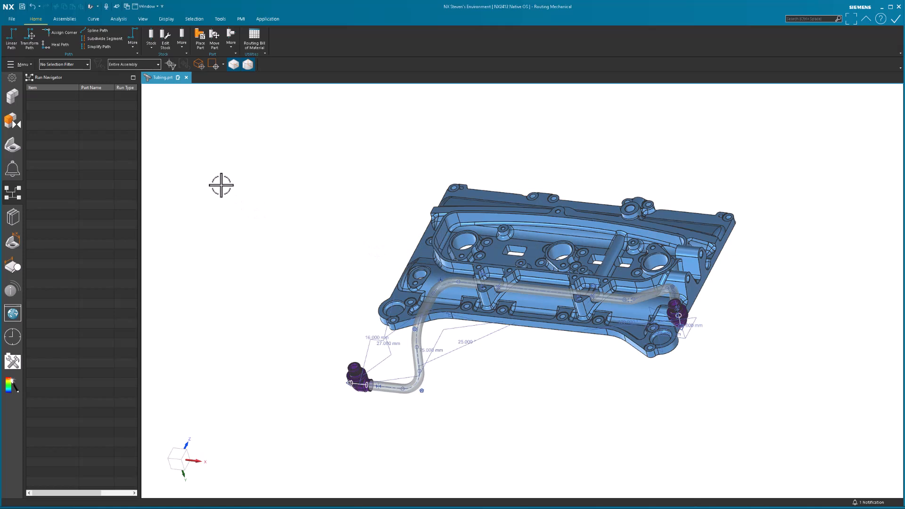